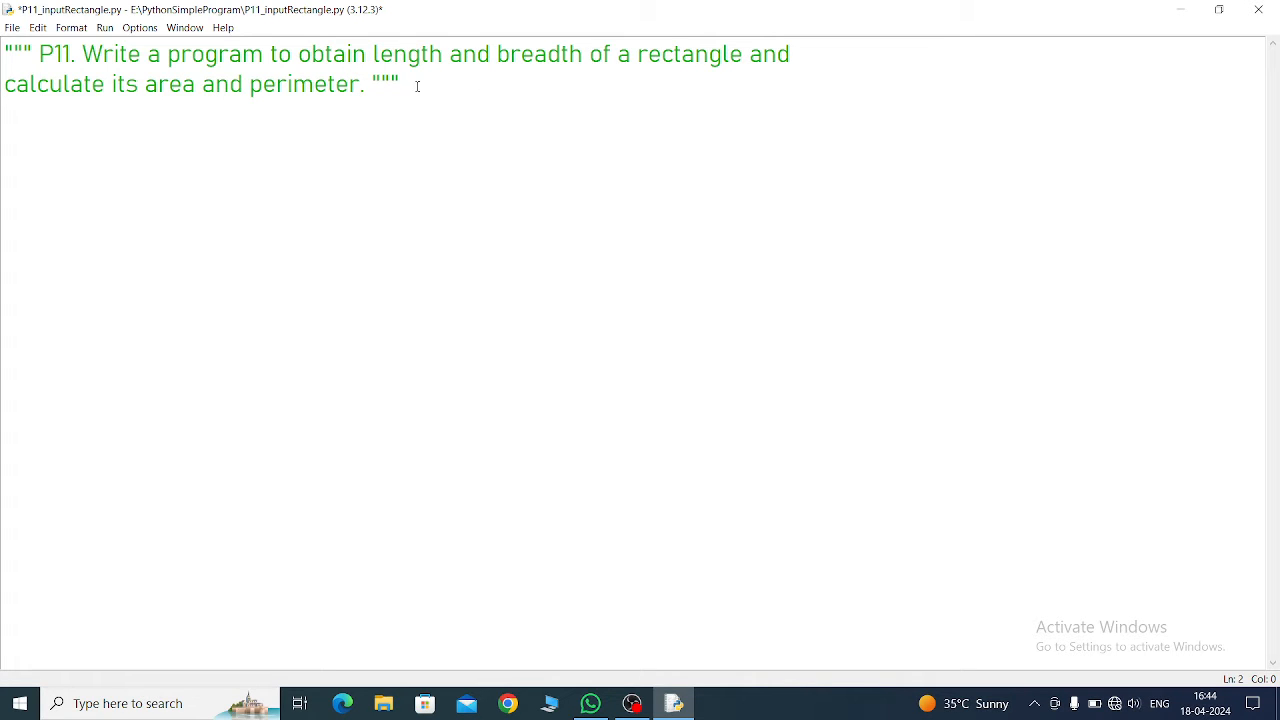
Step: Write len=int(input("Enter length : ")) on a new line below the docstring
key("enter")
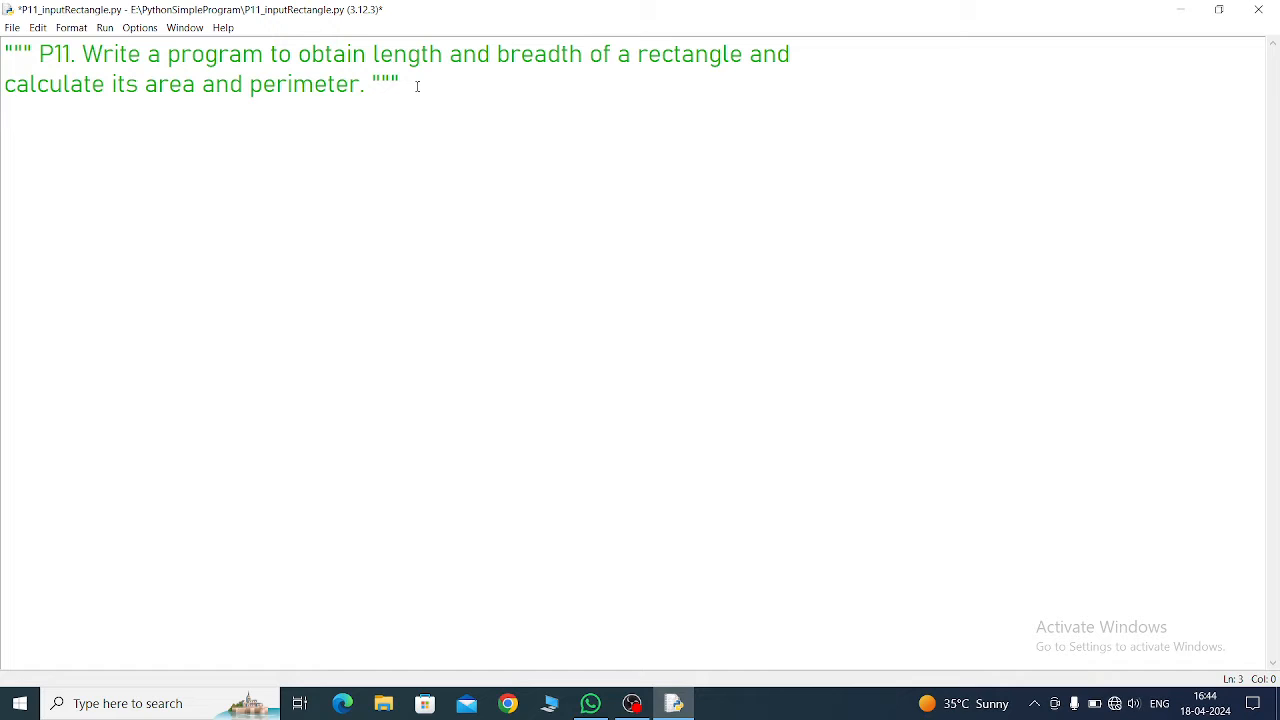
type("len")
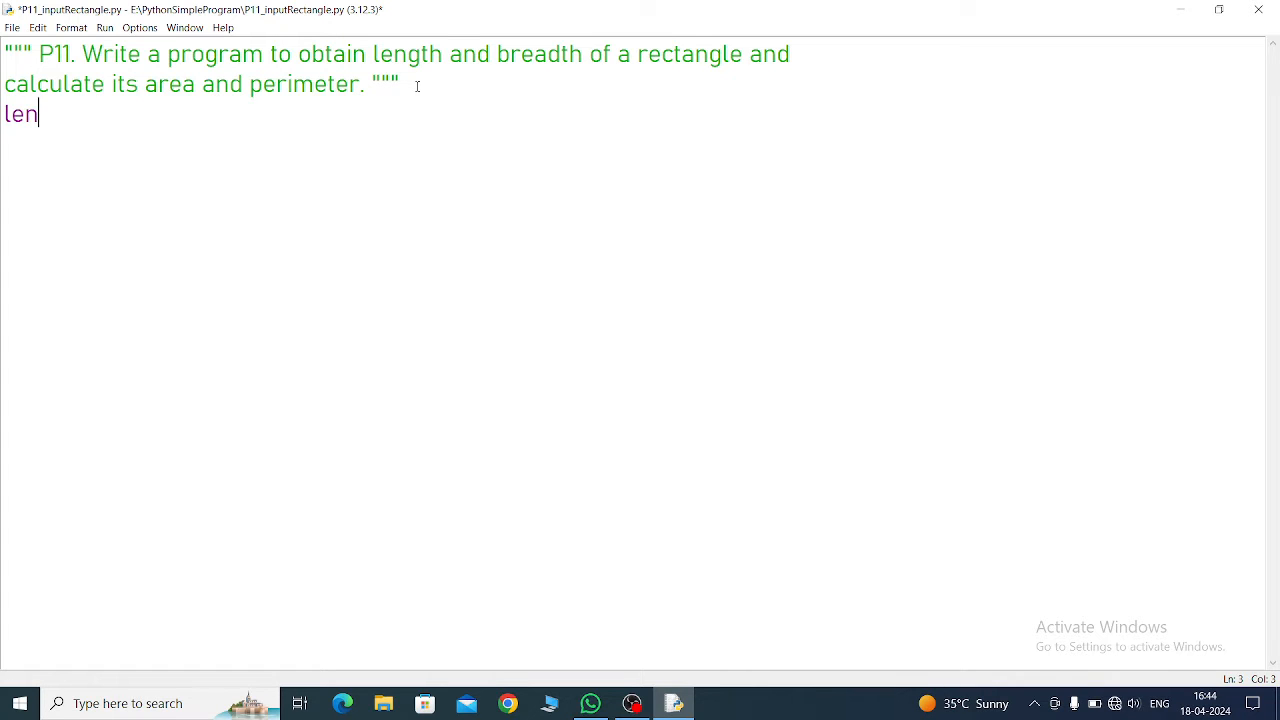
type("=")
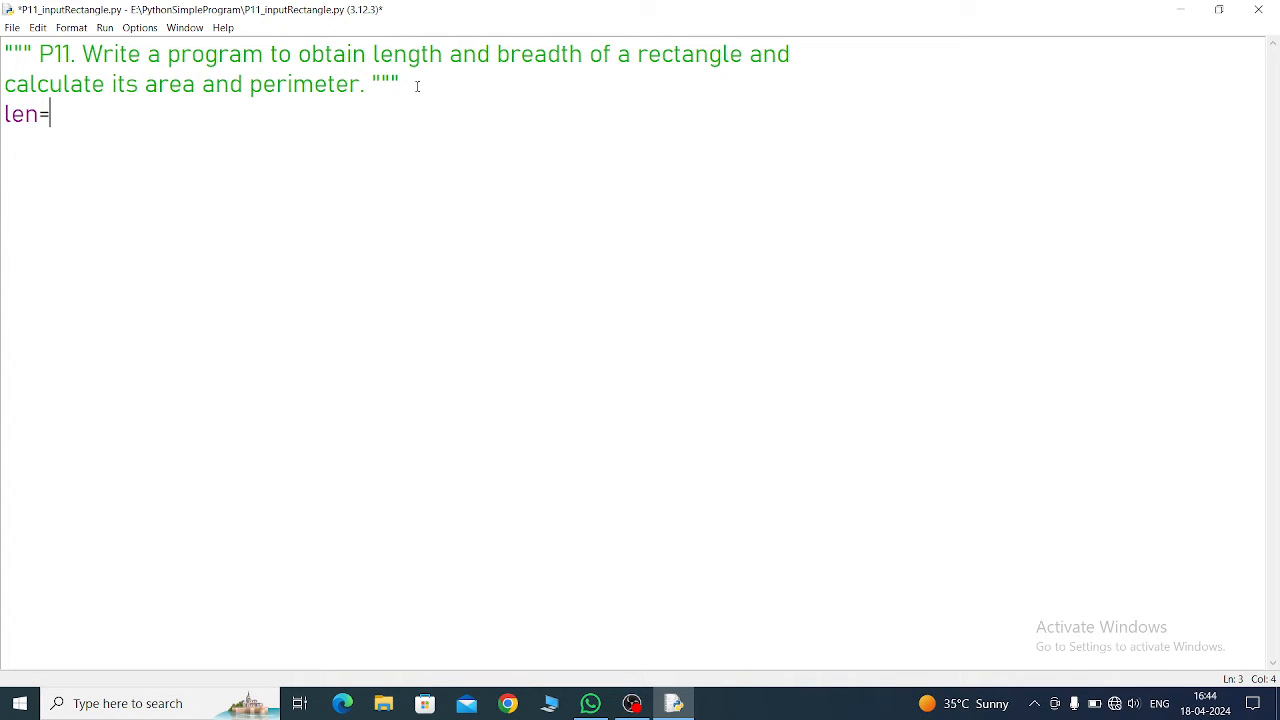
type("int")
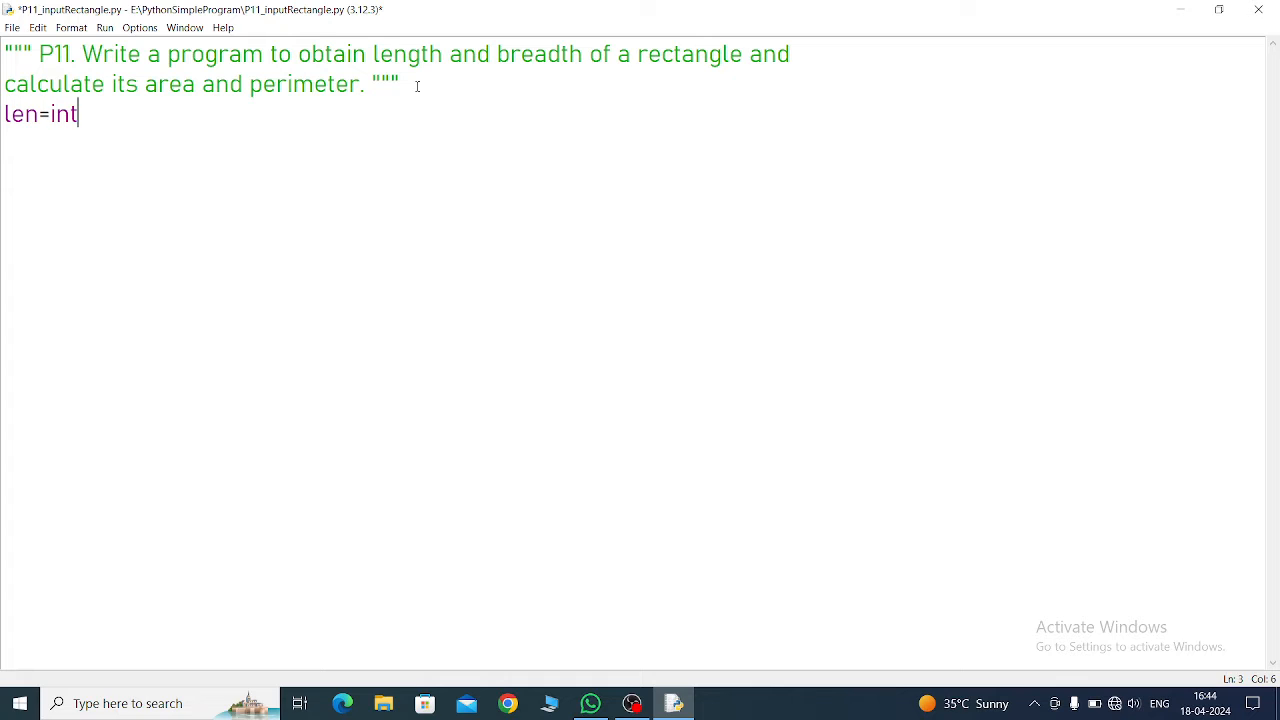
type("(")
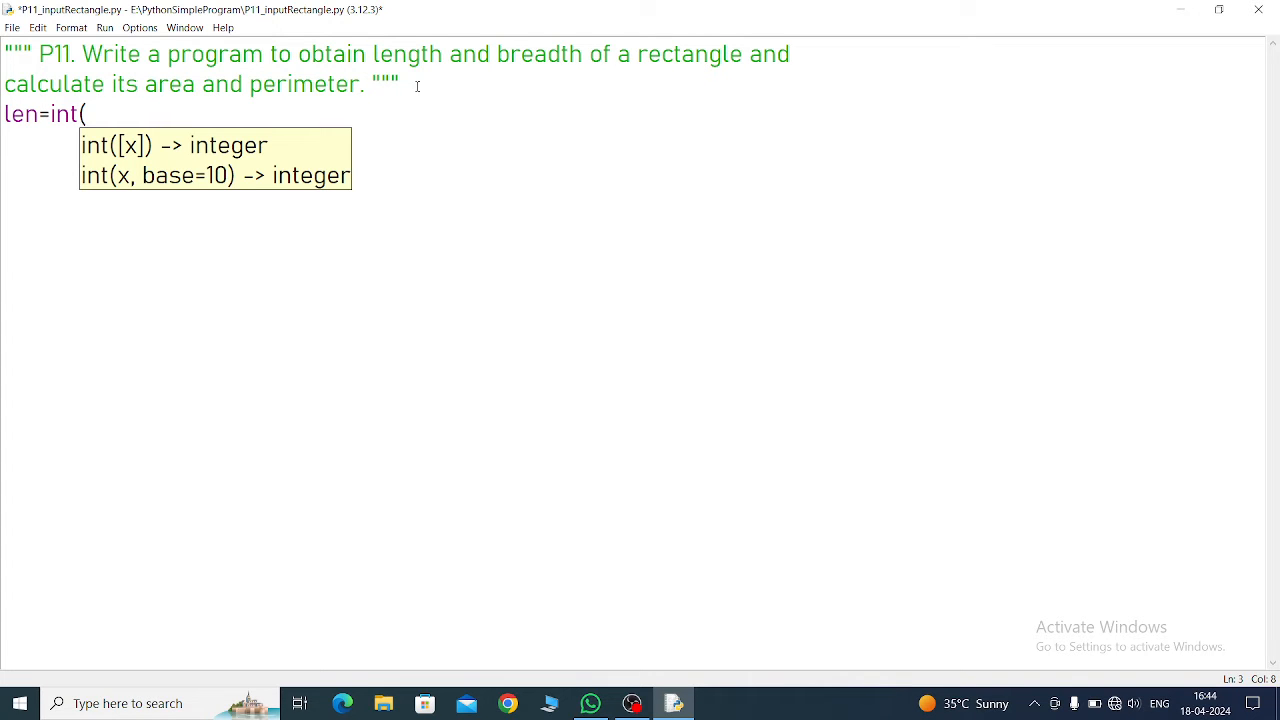
type("input")
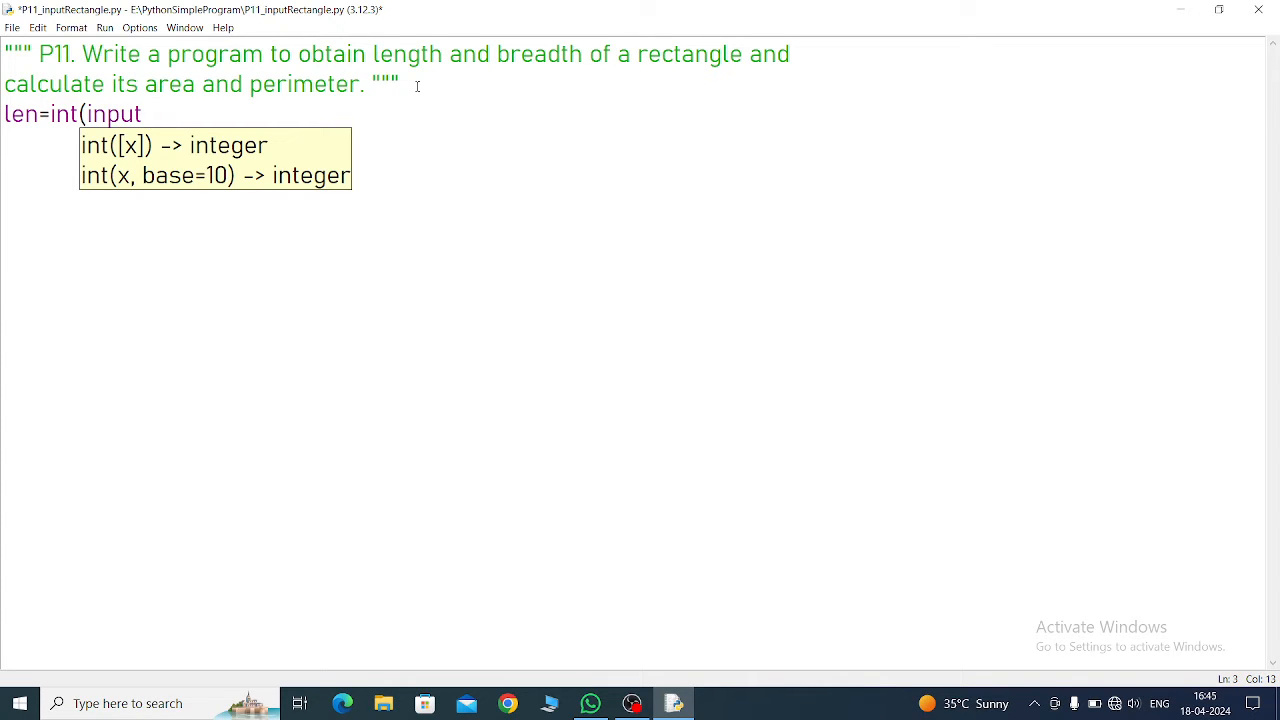
type("())")
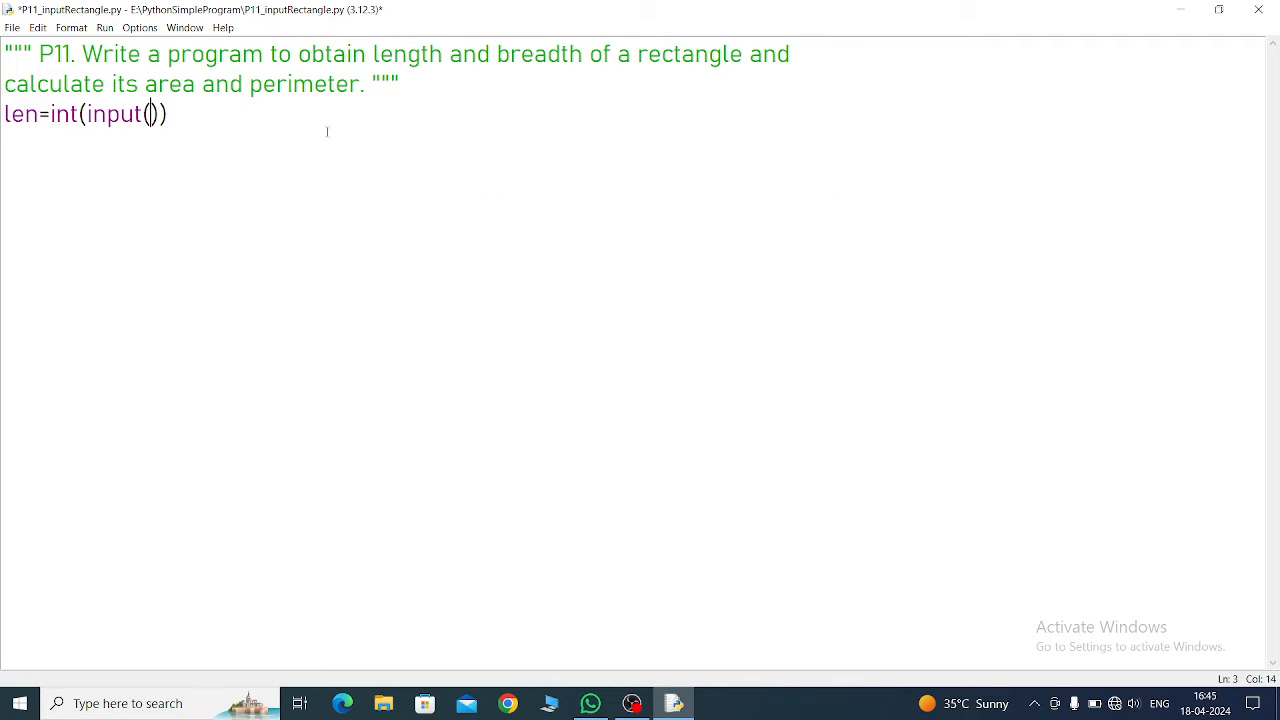
type("\"\"")
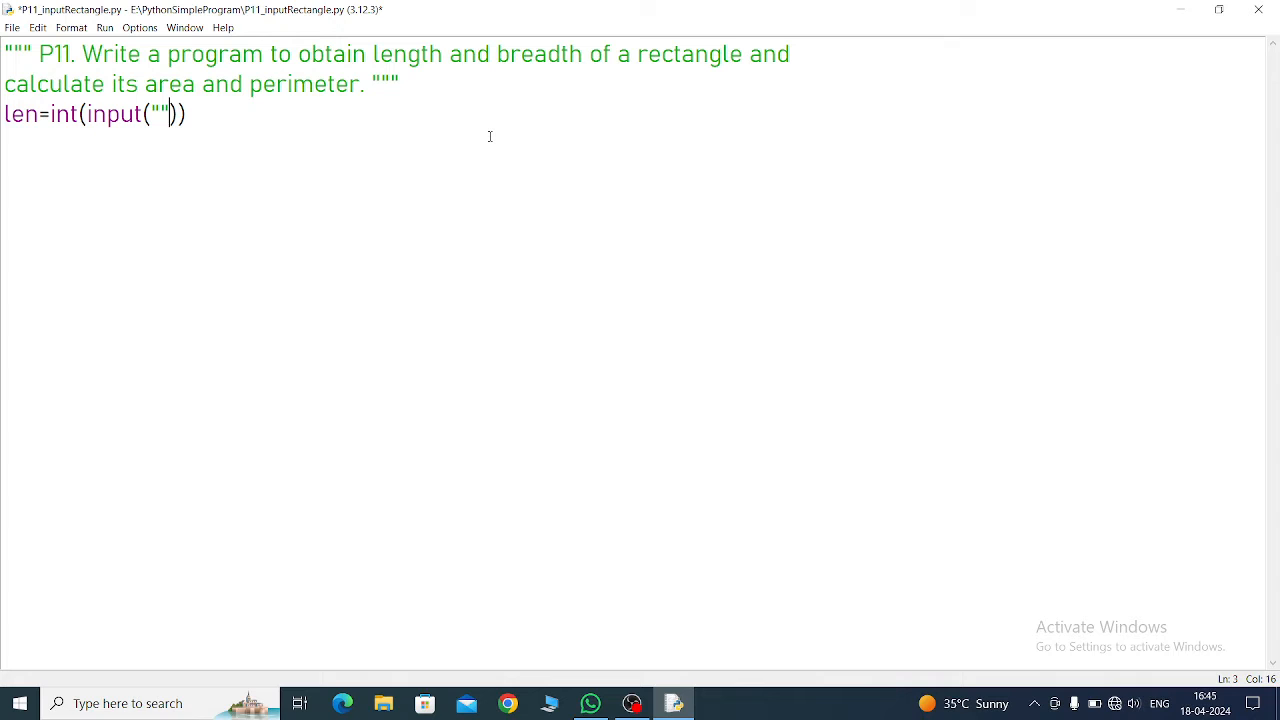
type("E")
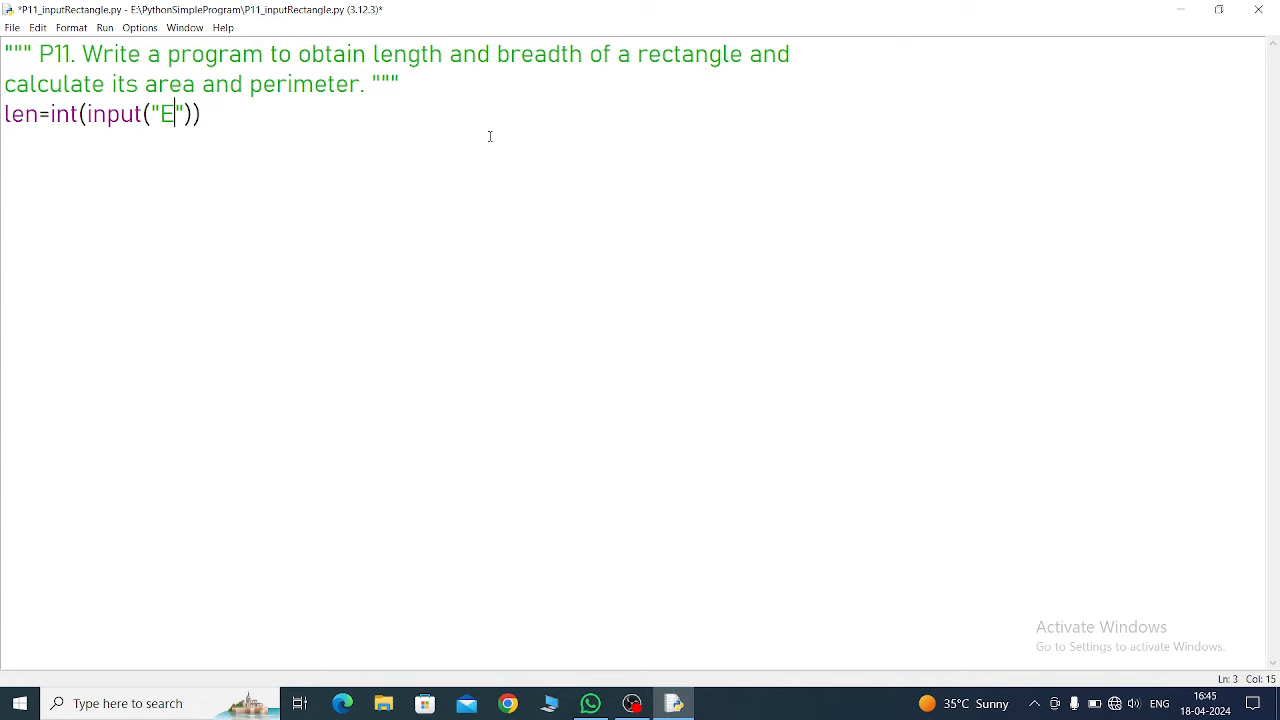
type("nter l")
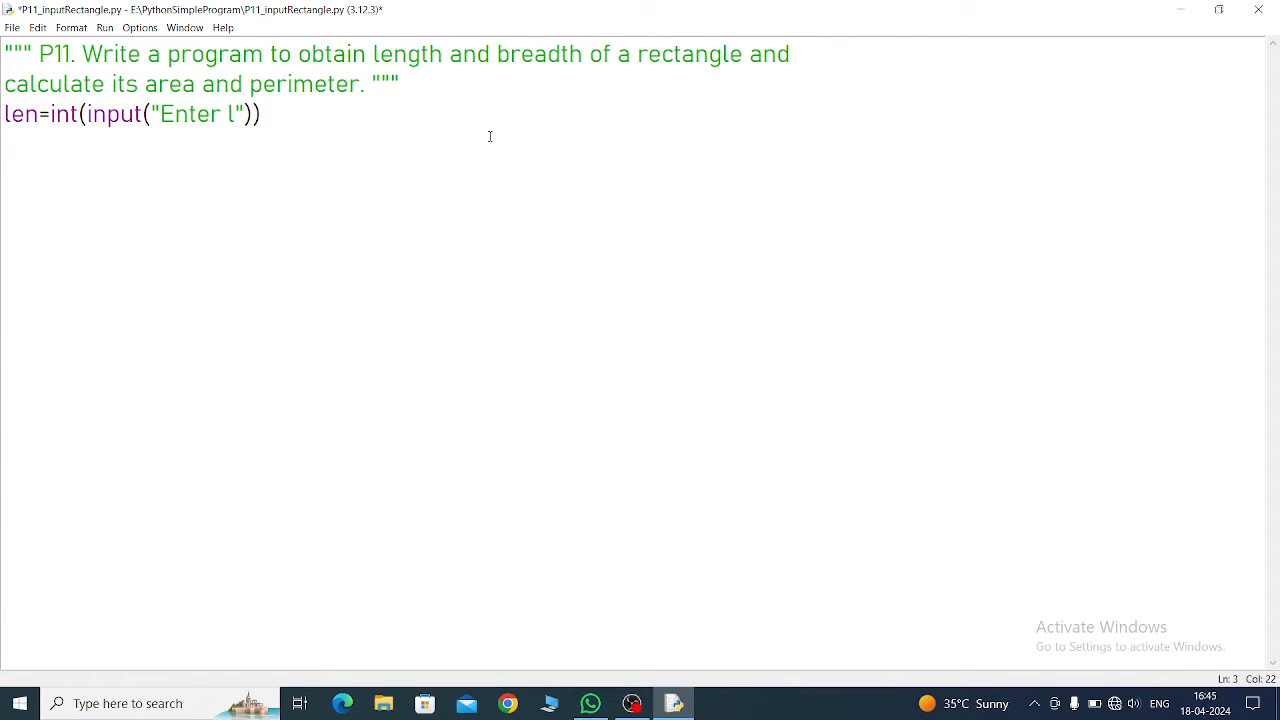
type("ength :")
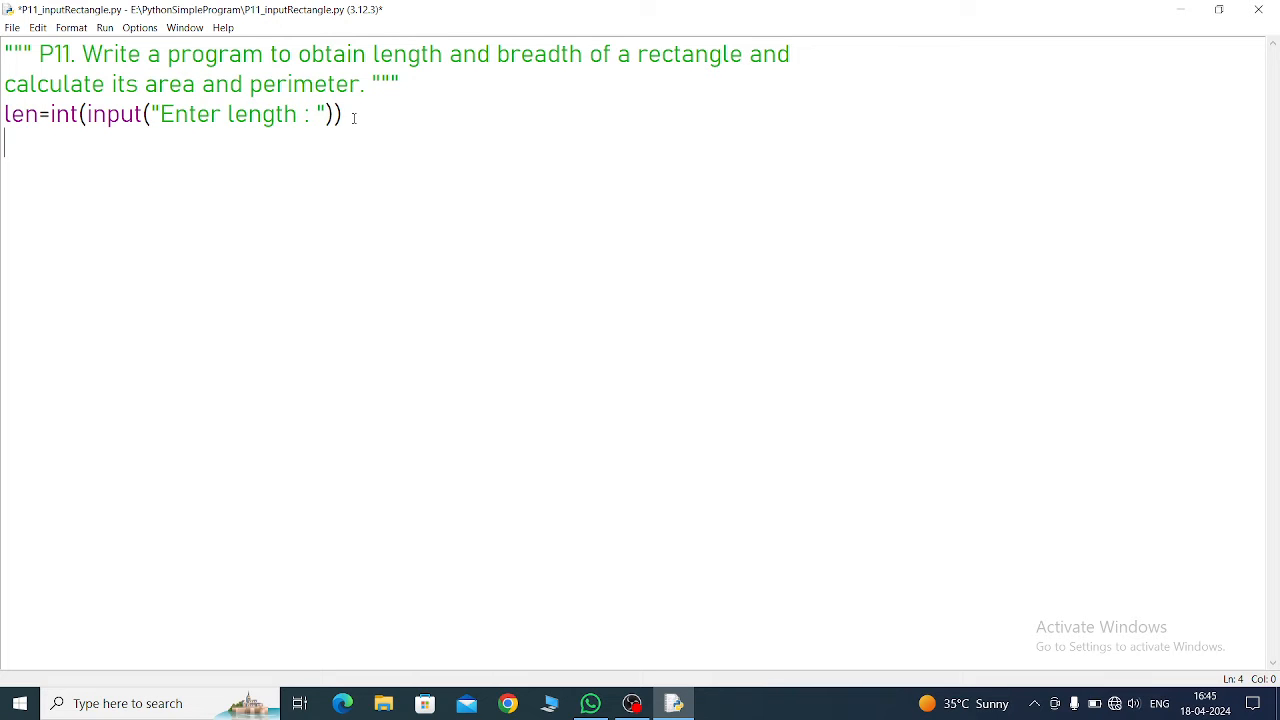
Step: Write bre=int(input("Enter breadth : ")) by pasting the length line and replacing 'length' with 'breadth'
type("bre")
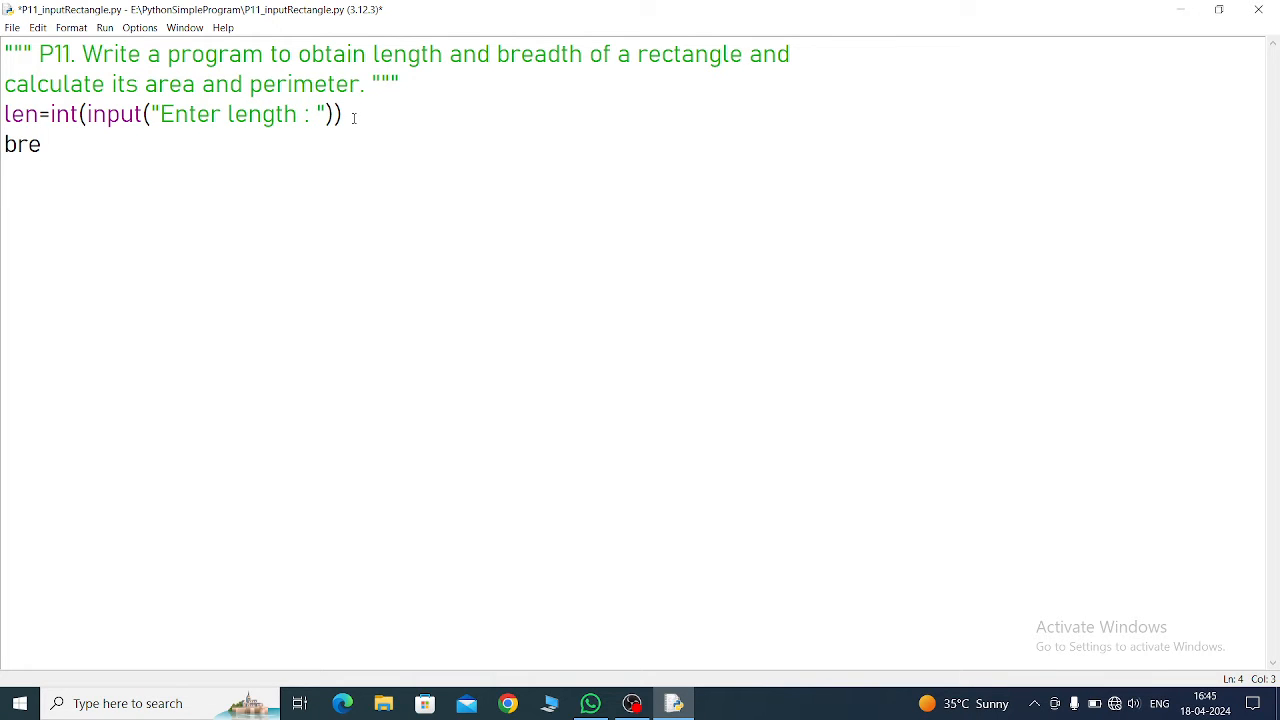
type("=")
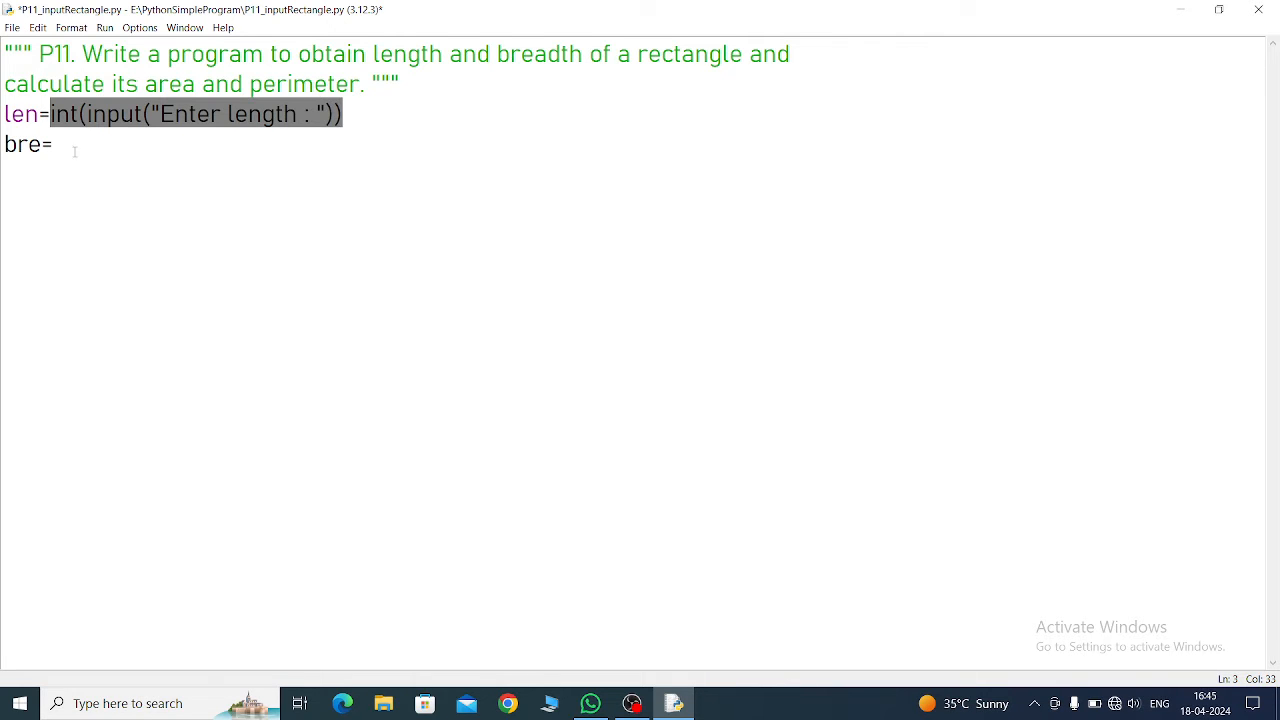
type("int(input(\"Enter length : \"))")
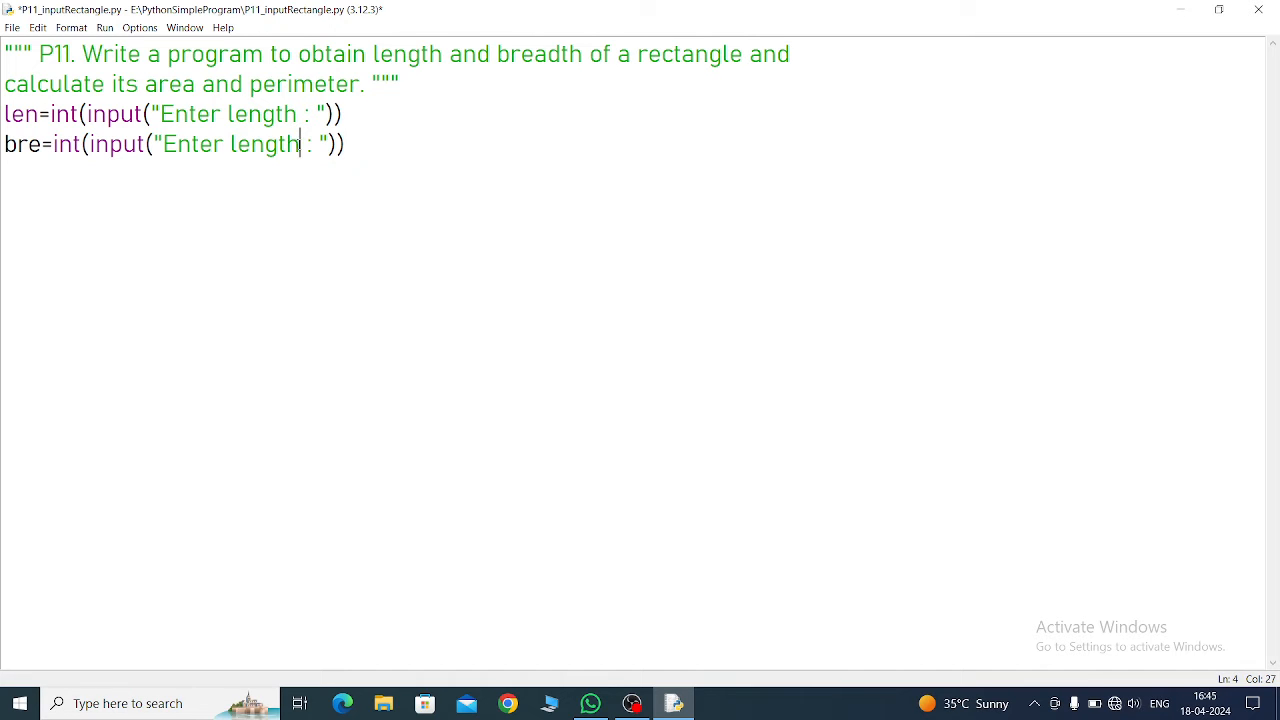
key("BackSpace")
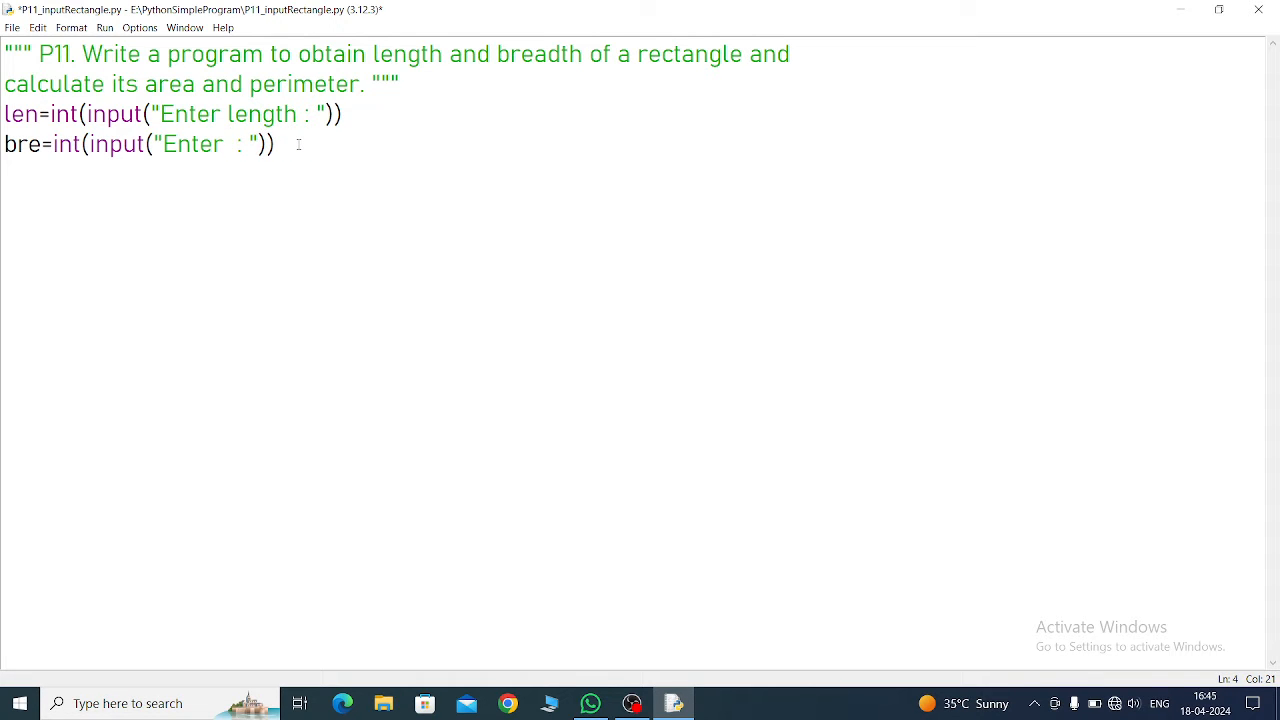
type("breadth")
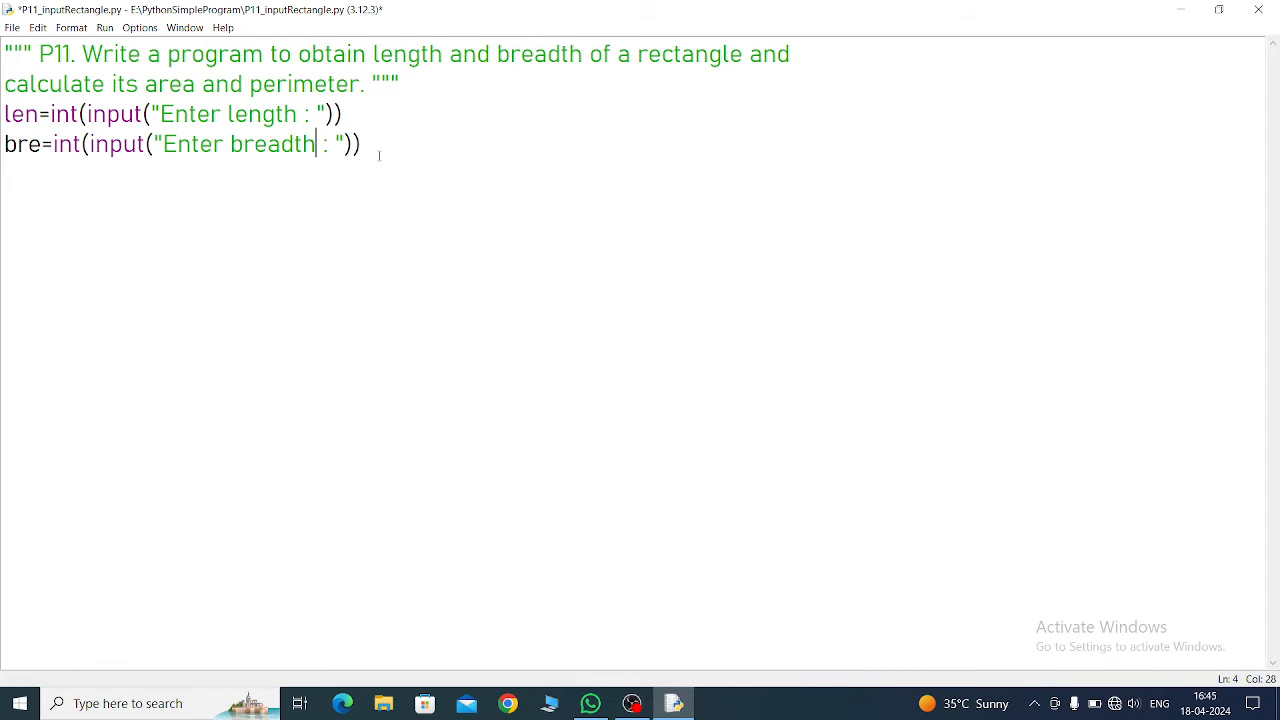
key("enter")
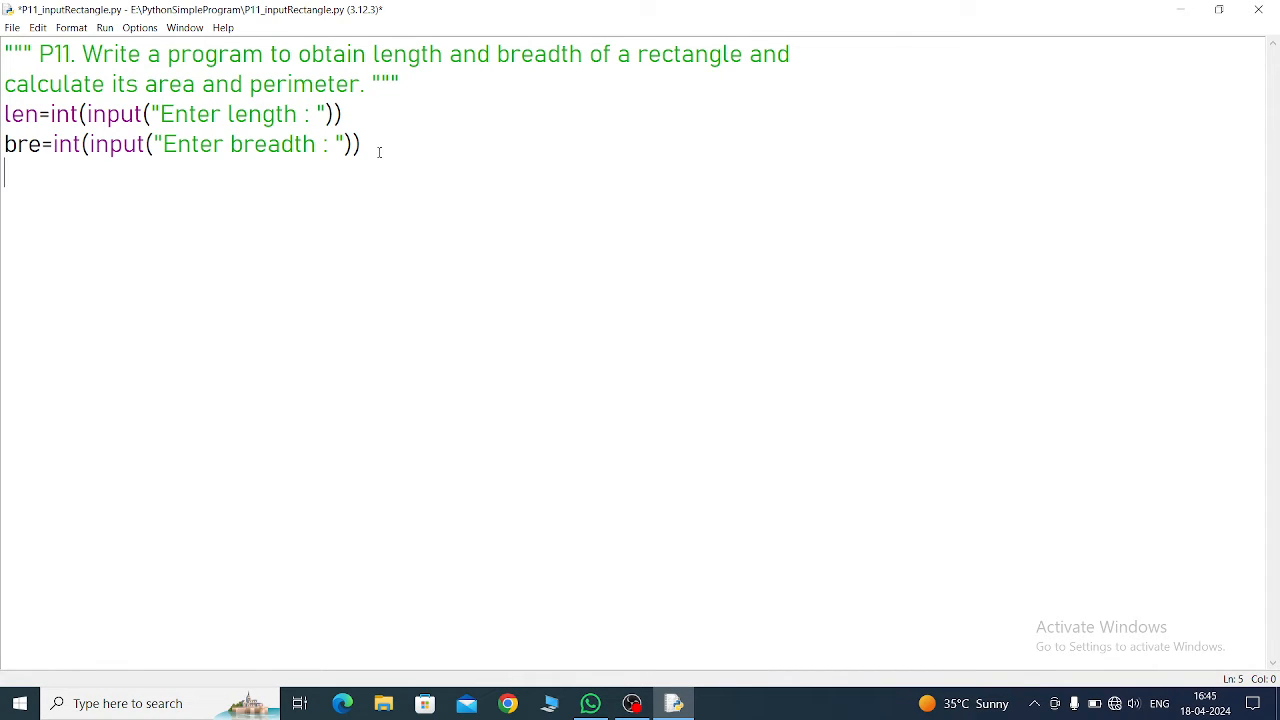
Step: Write the area calculation line area=len*bre
type("a")
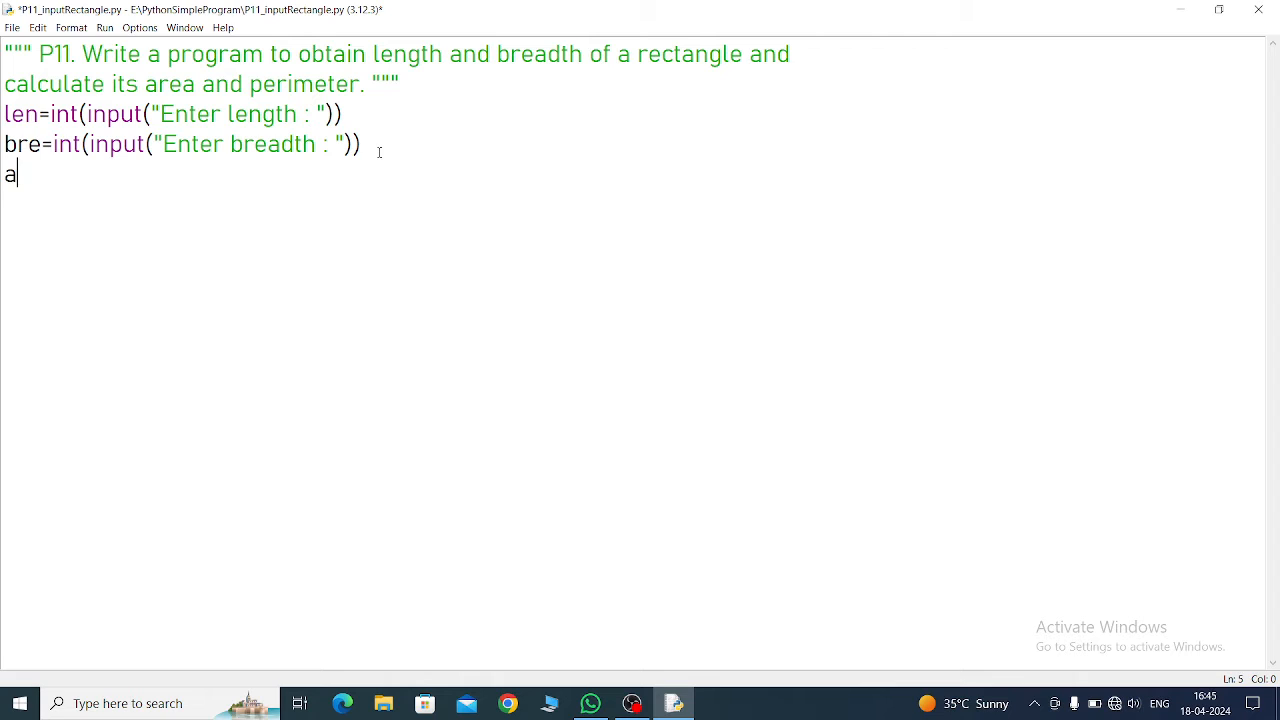
type("rea=")
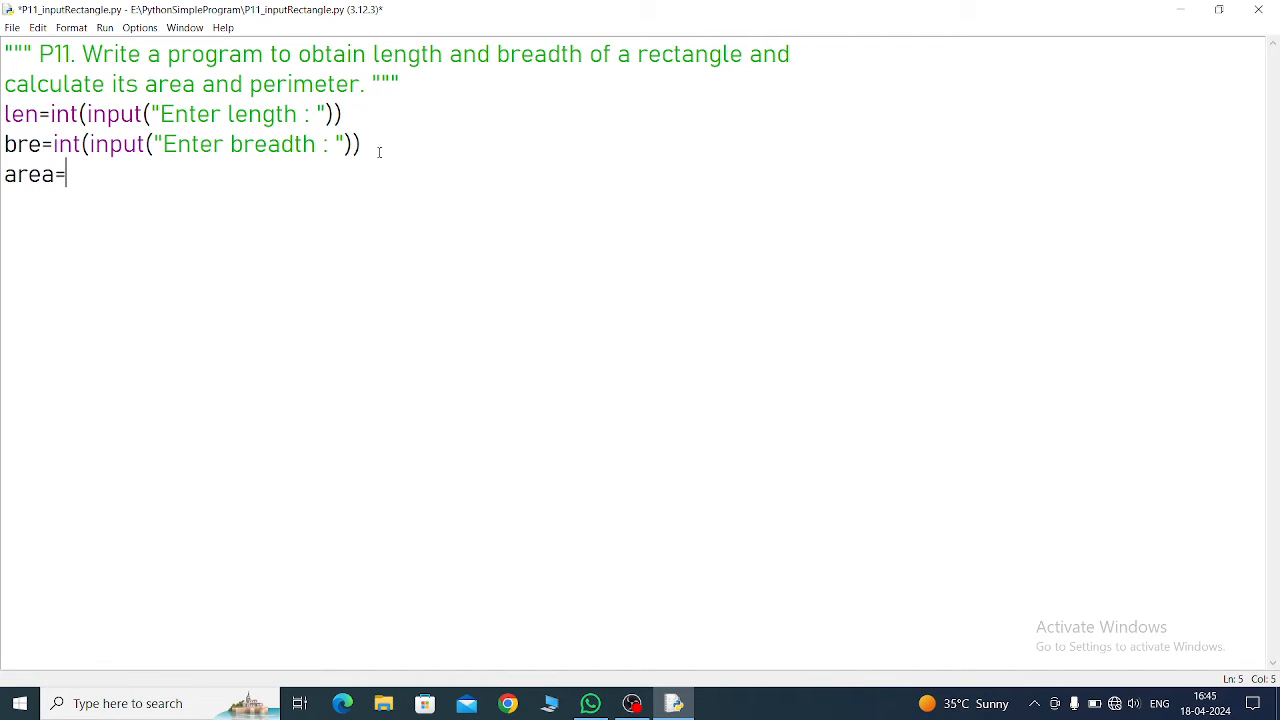
type("len")
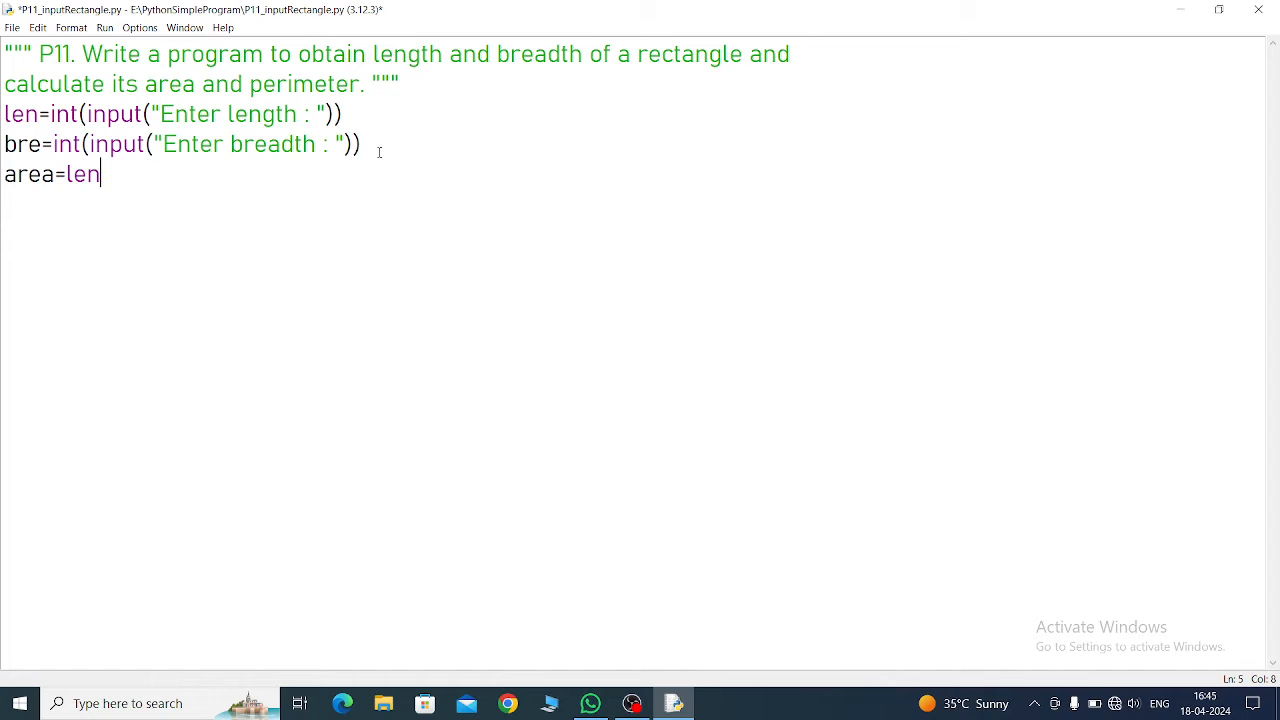
type("*br")
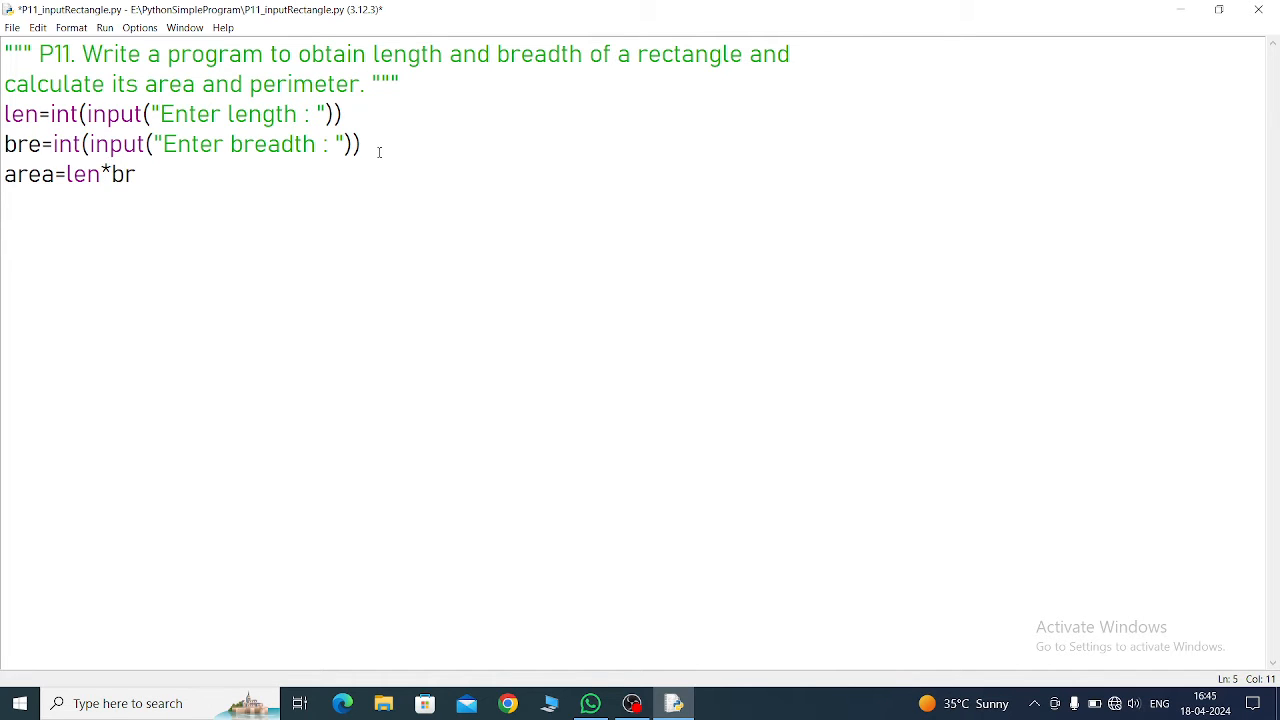
type("e")
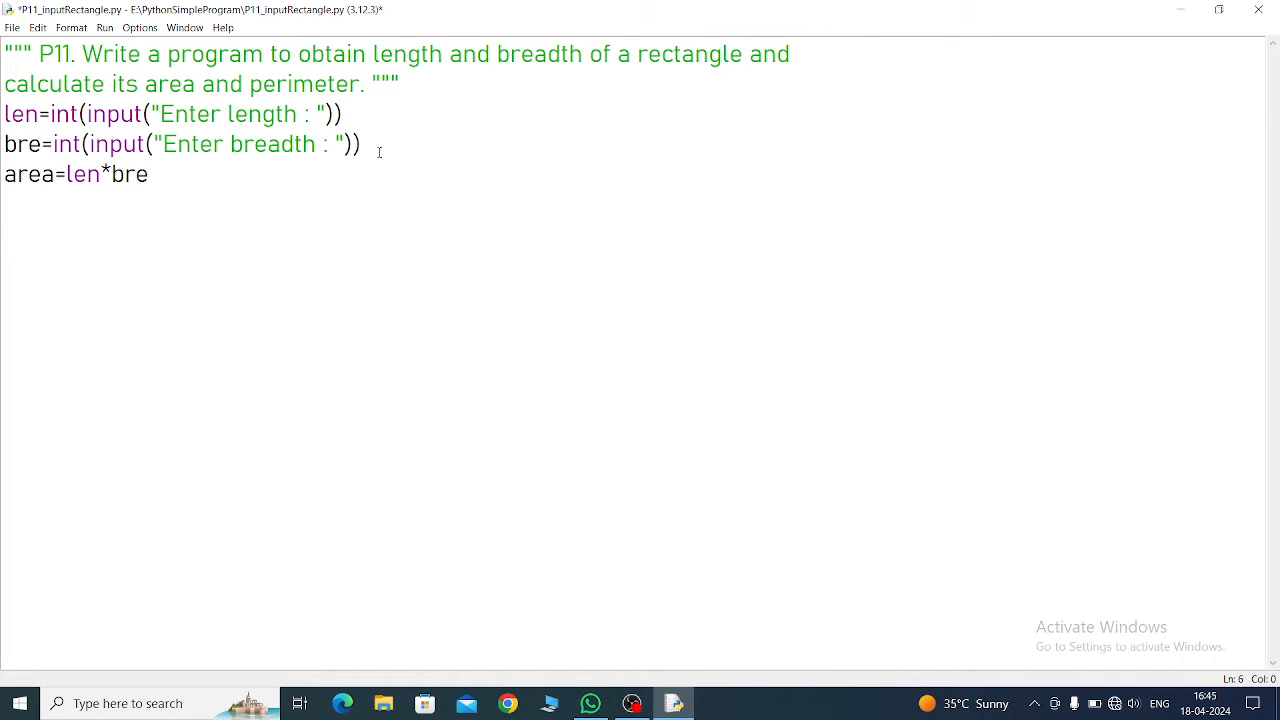
Step: Write perimeter=2*(len+bre) below the area line and begin the next print line
type("per")
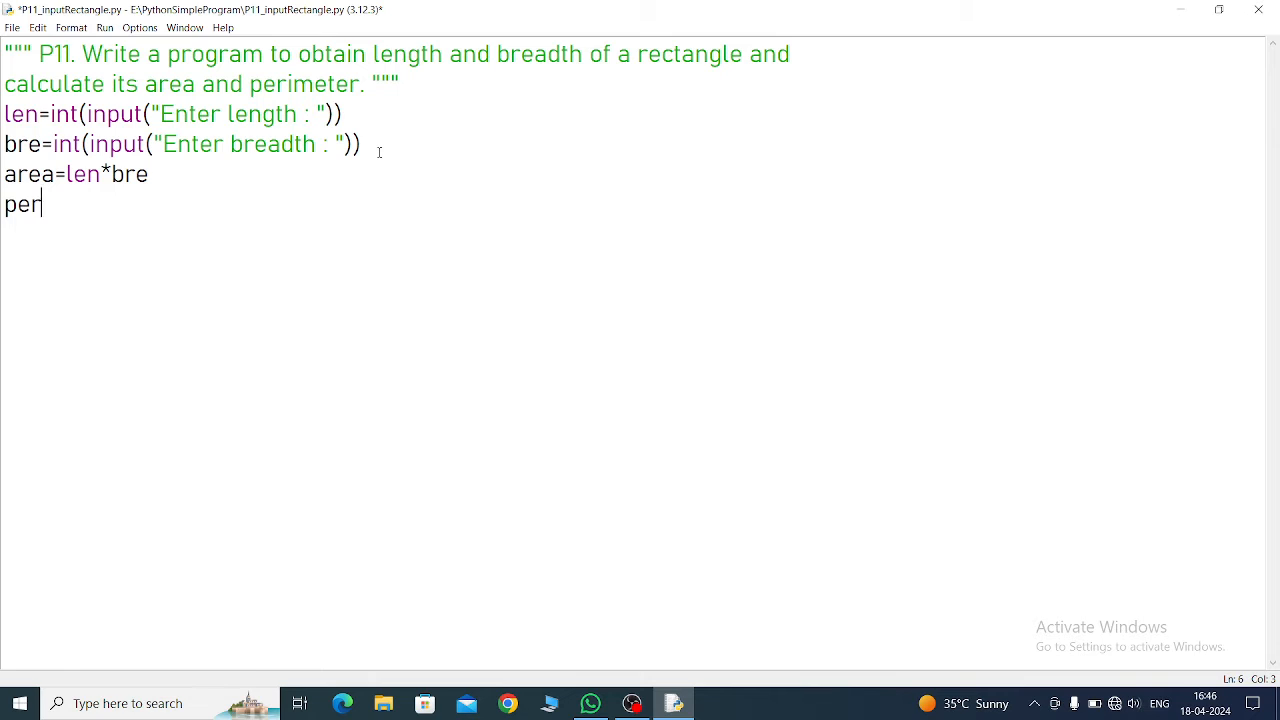
type("imeter")
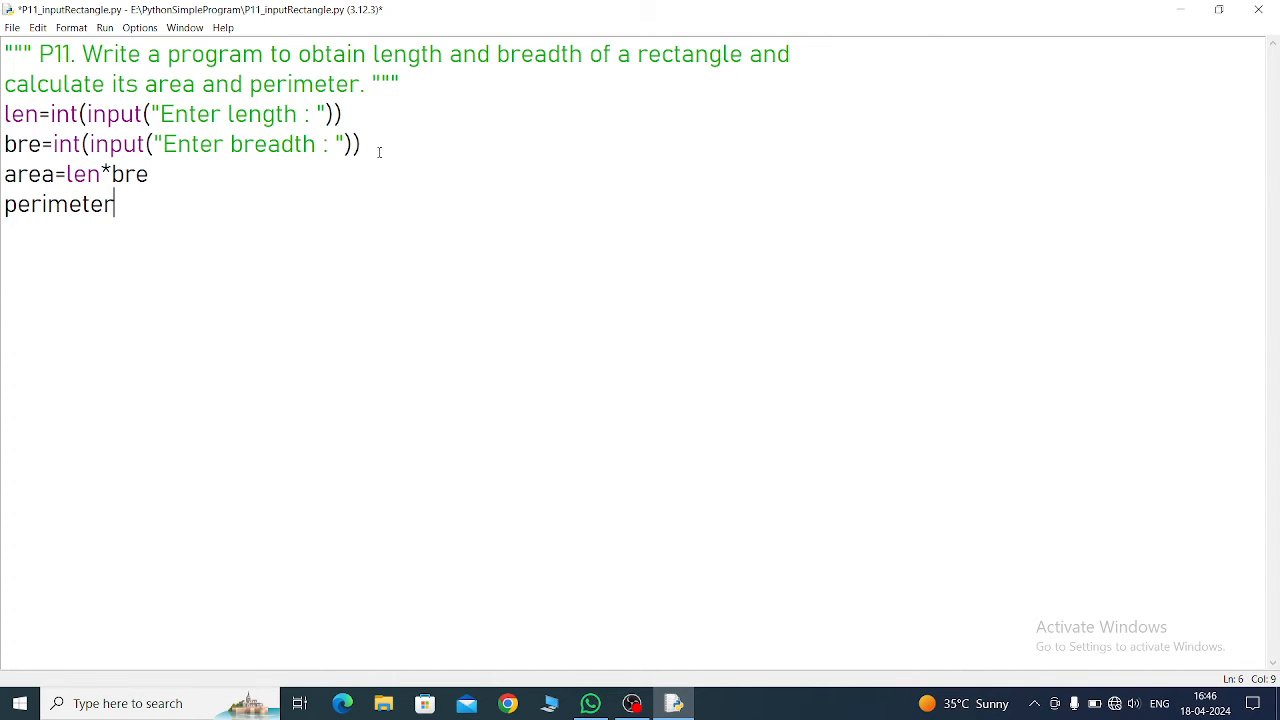
type("=")
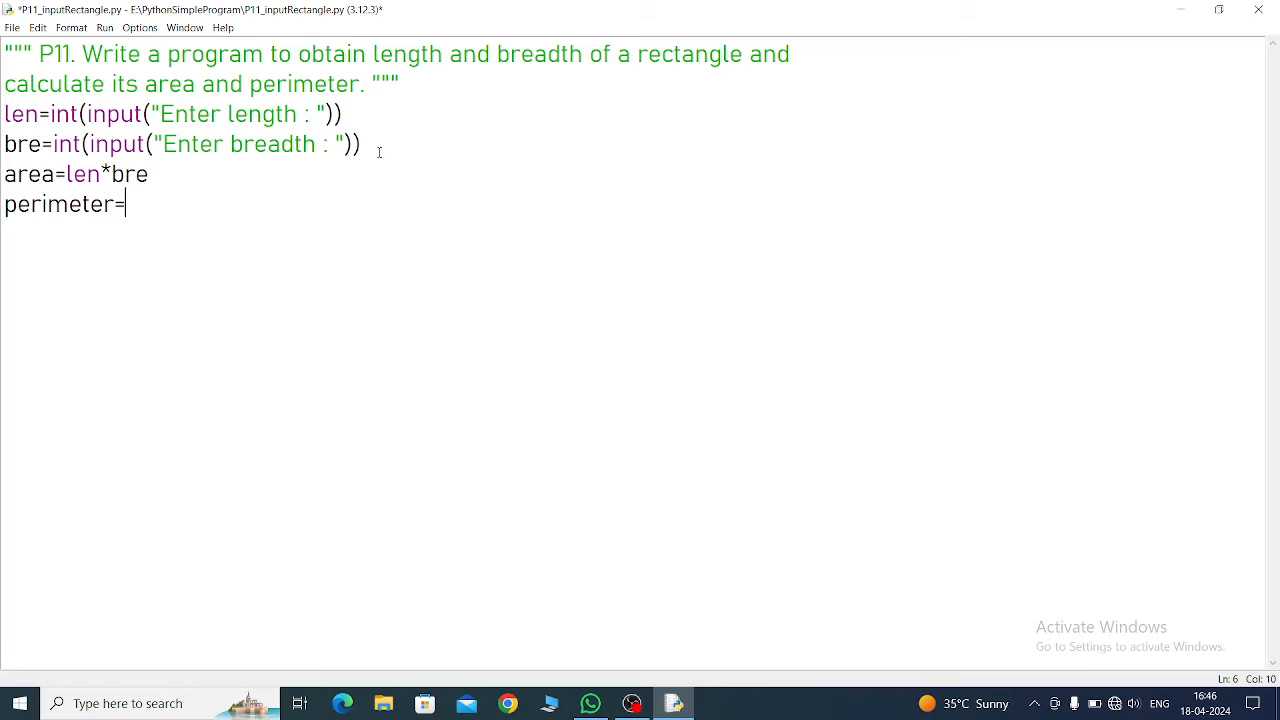
type("2")
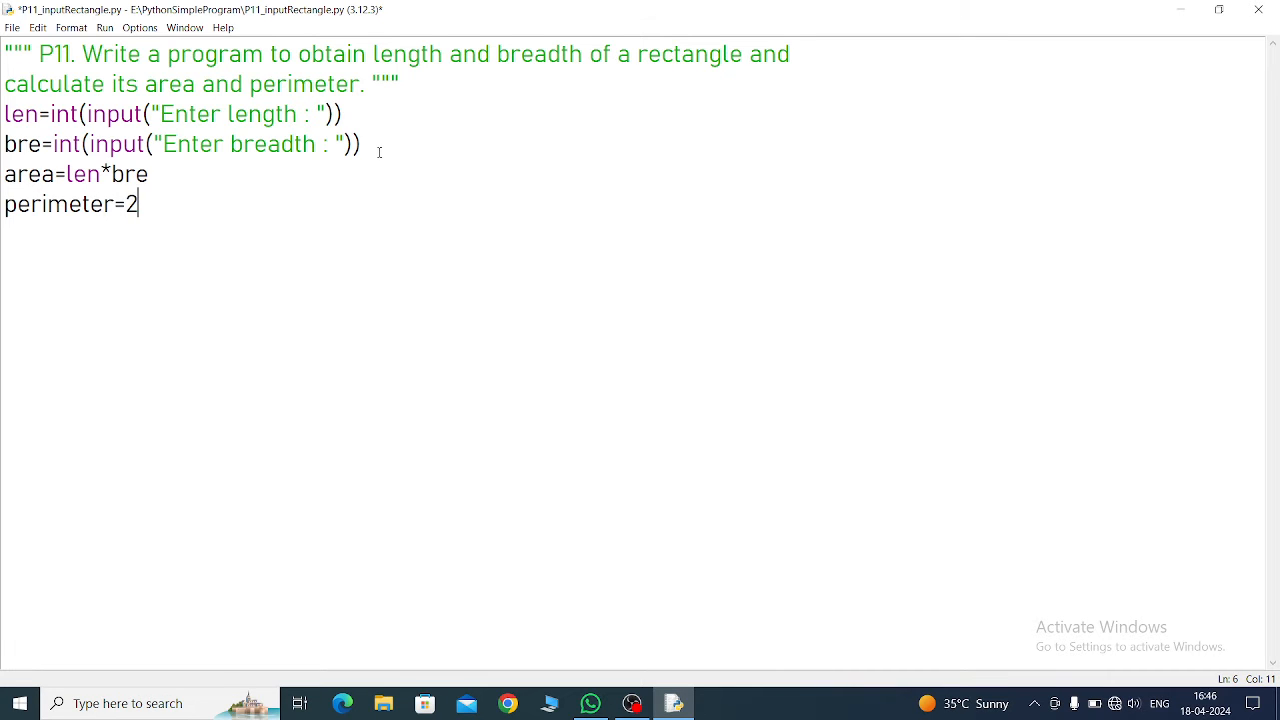
type("*")
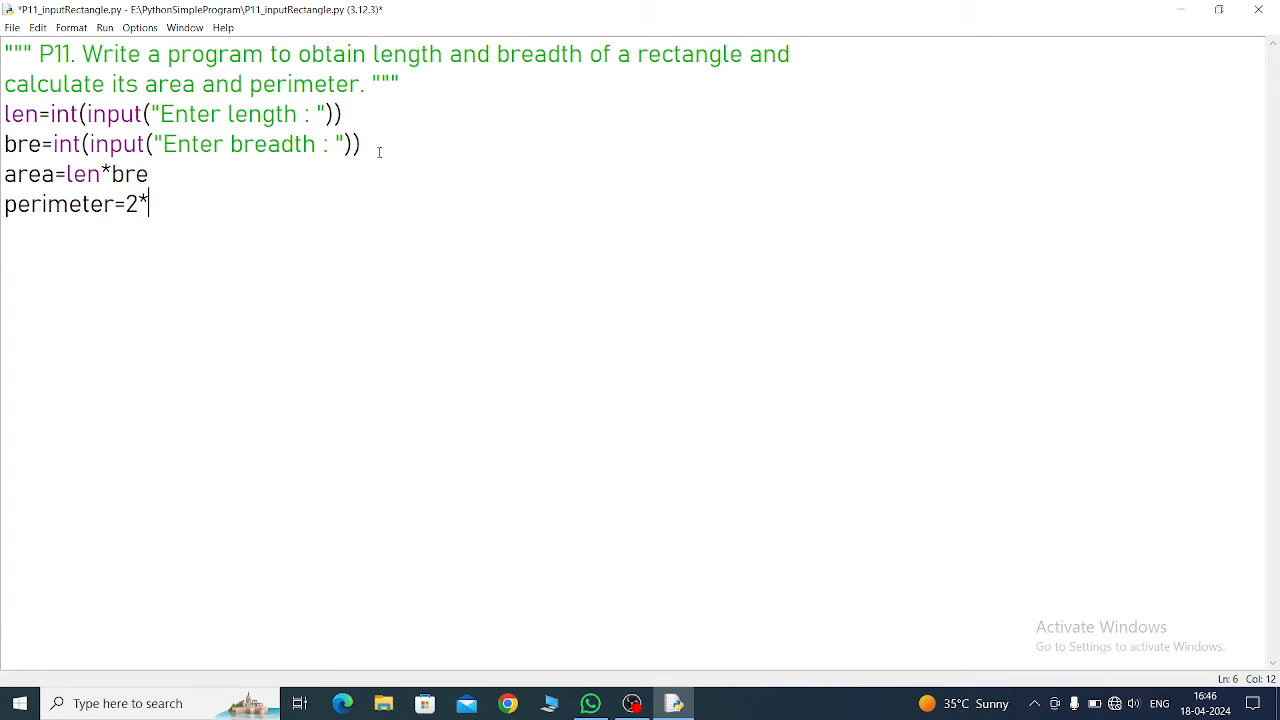
type("(l")
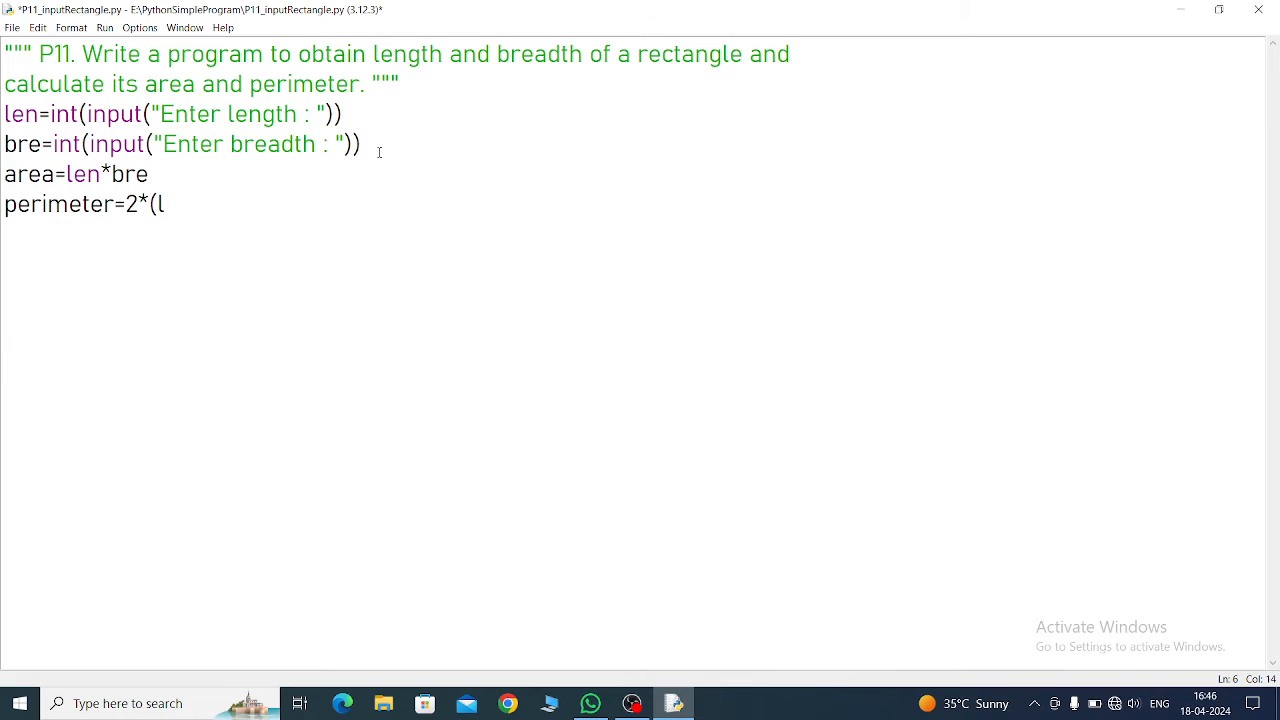
type("len")
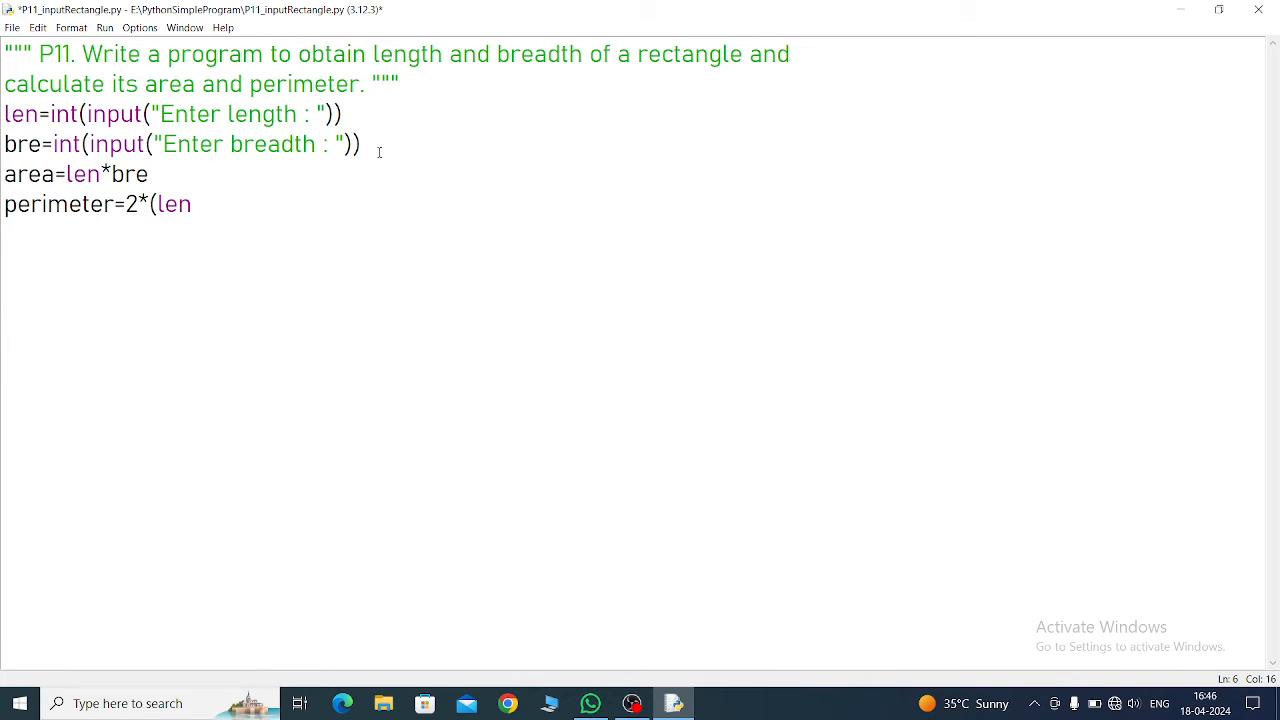
type("+b")
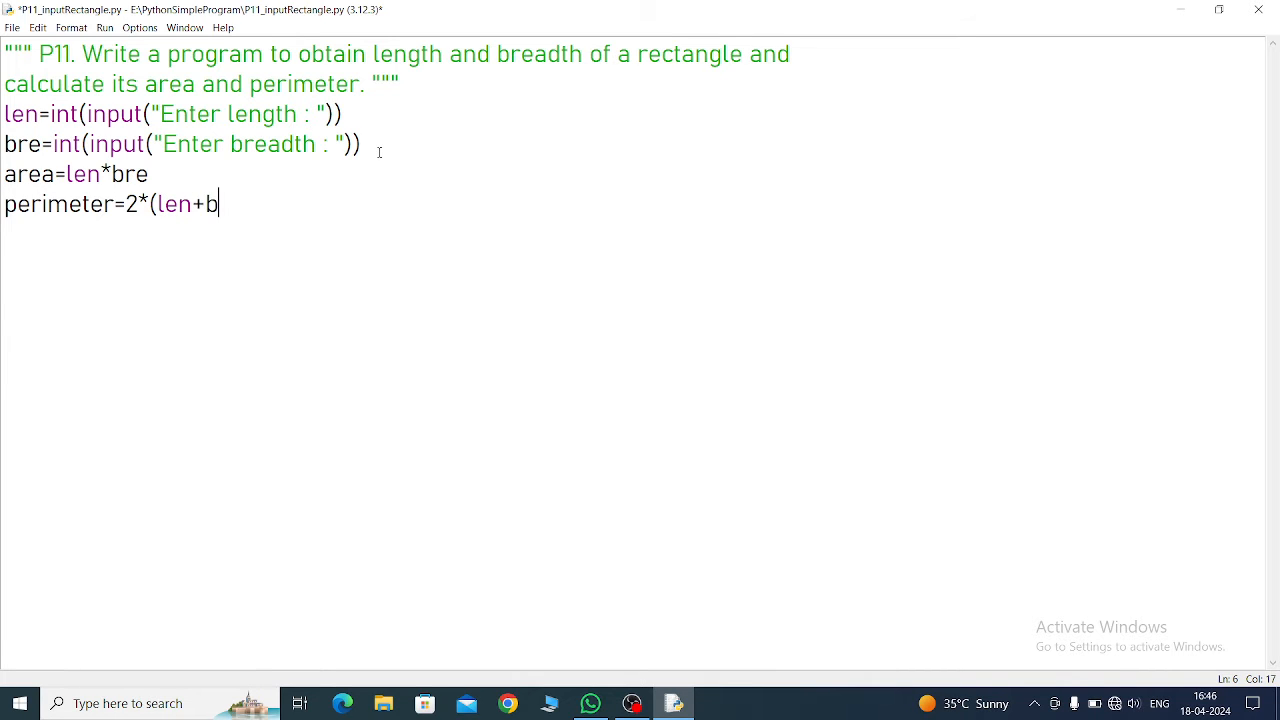
type("re")
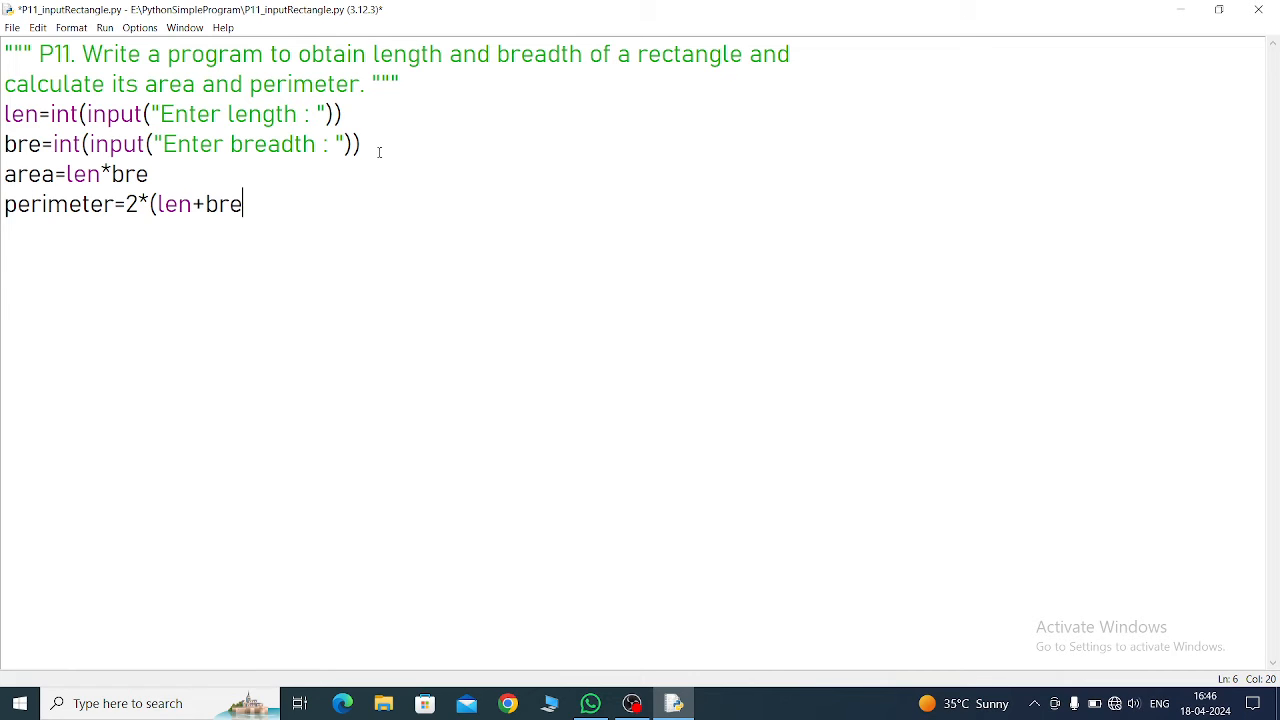
type(")")
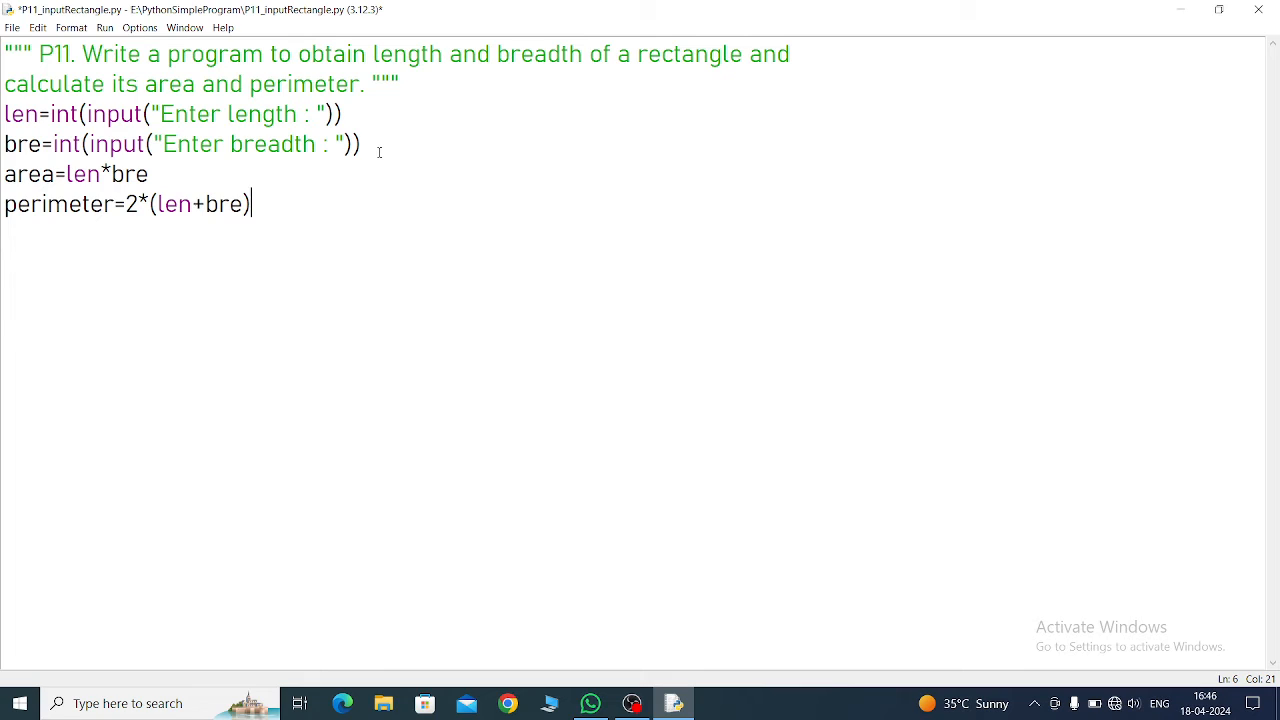
type("p")
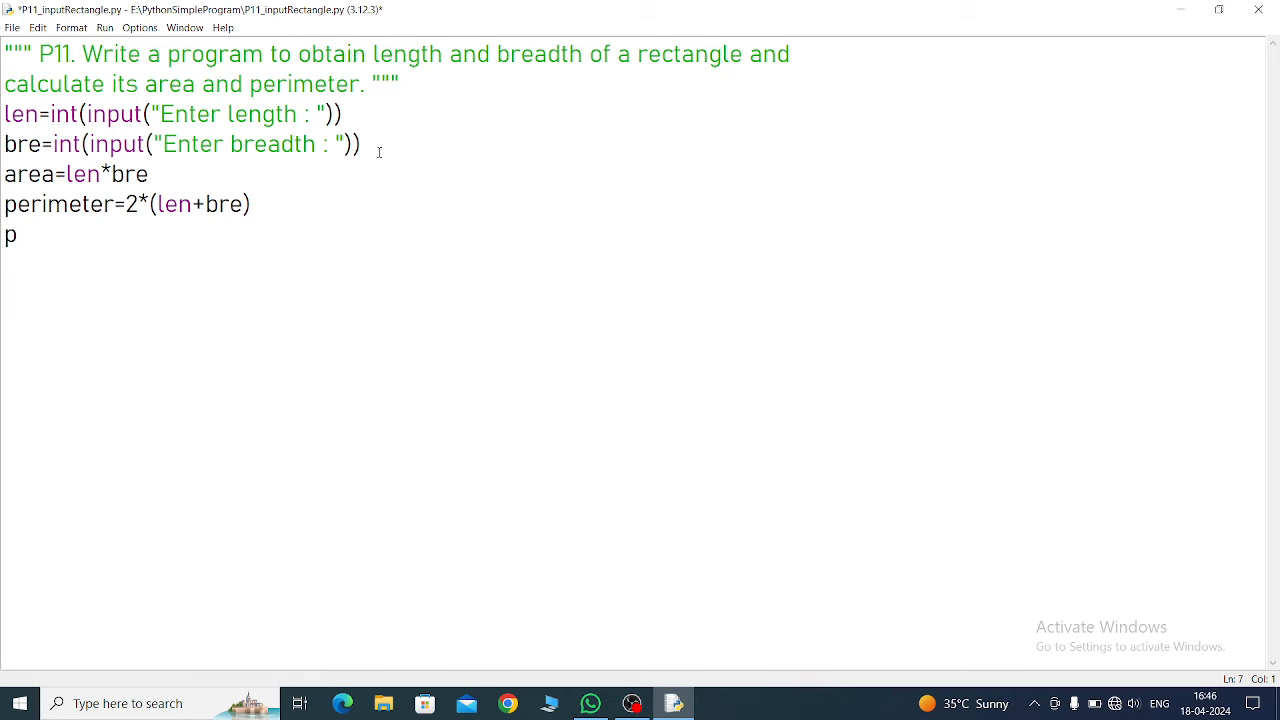
Step: Write print("Area of rectangle :",area) and begin the next print line
type("rint")
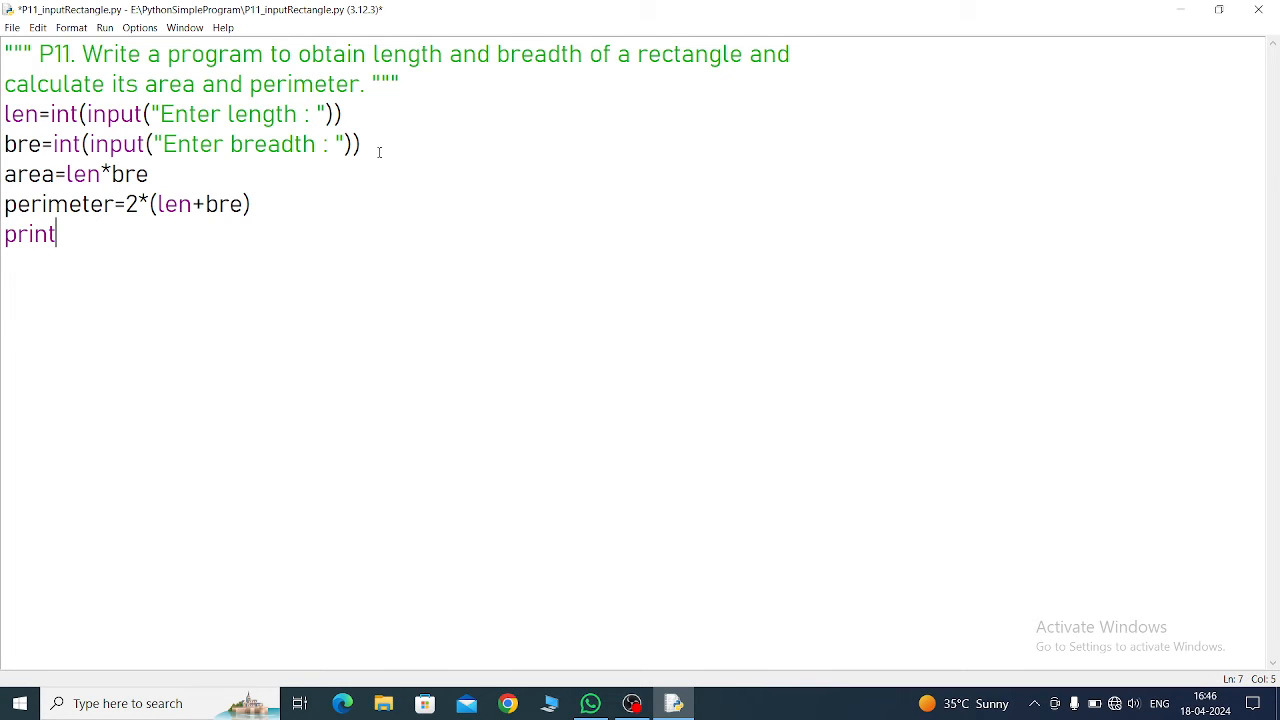
type("()")
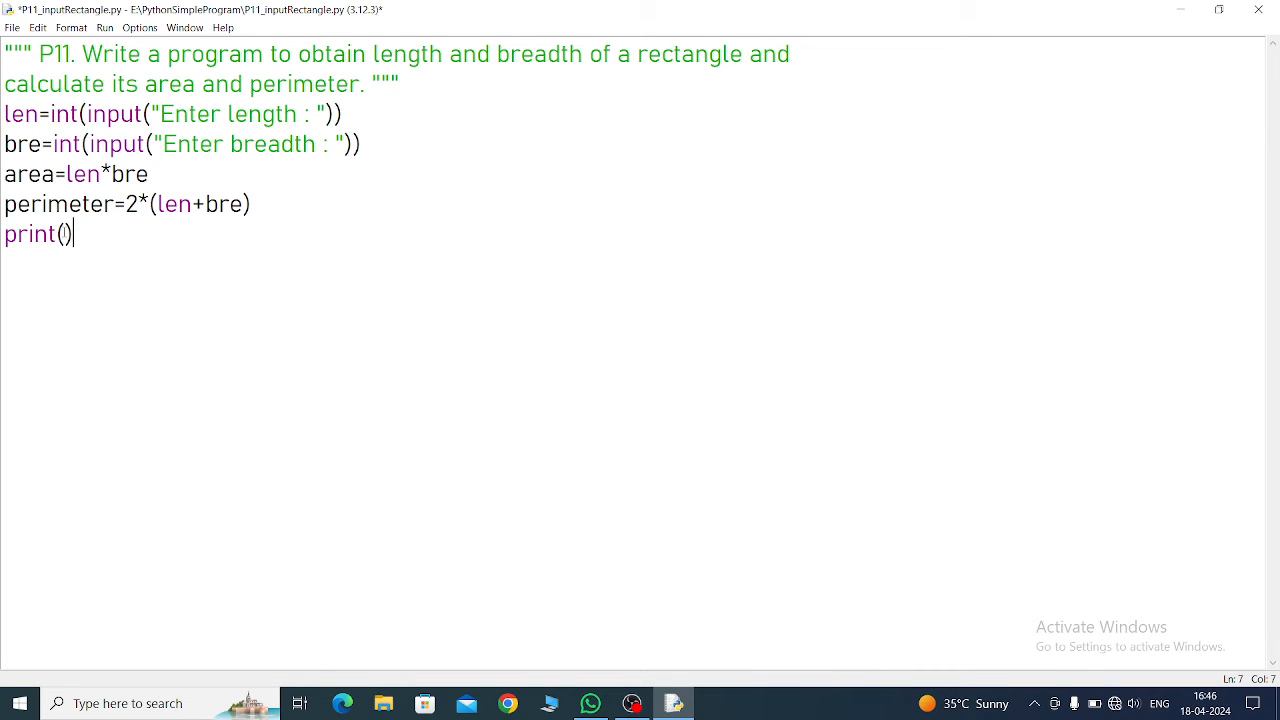
type("\"\"")
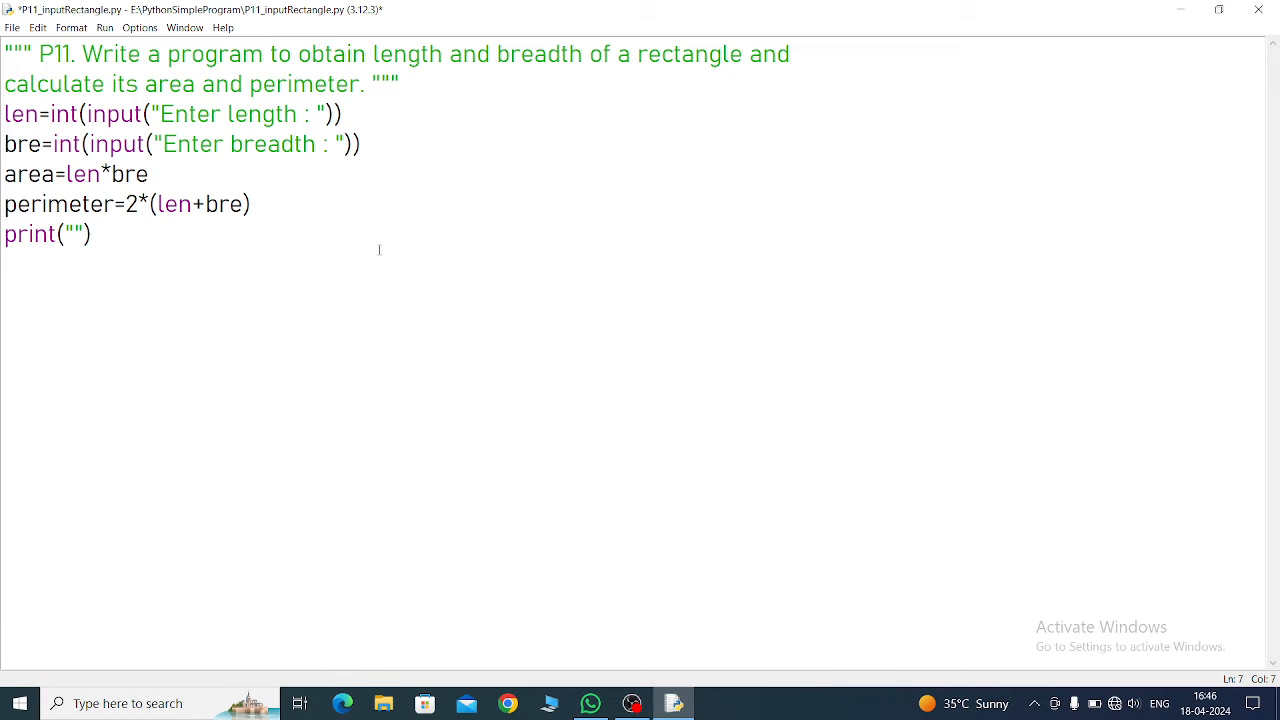
type("Area of rec")
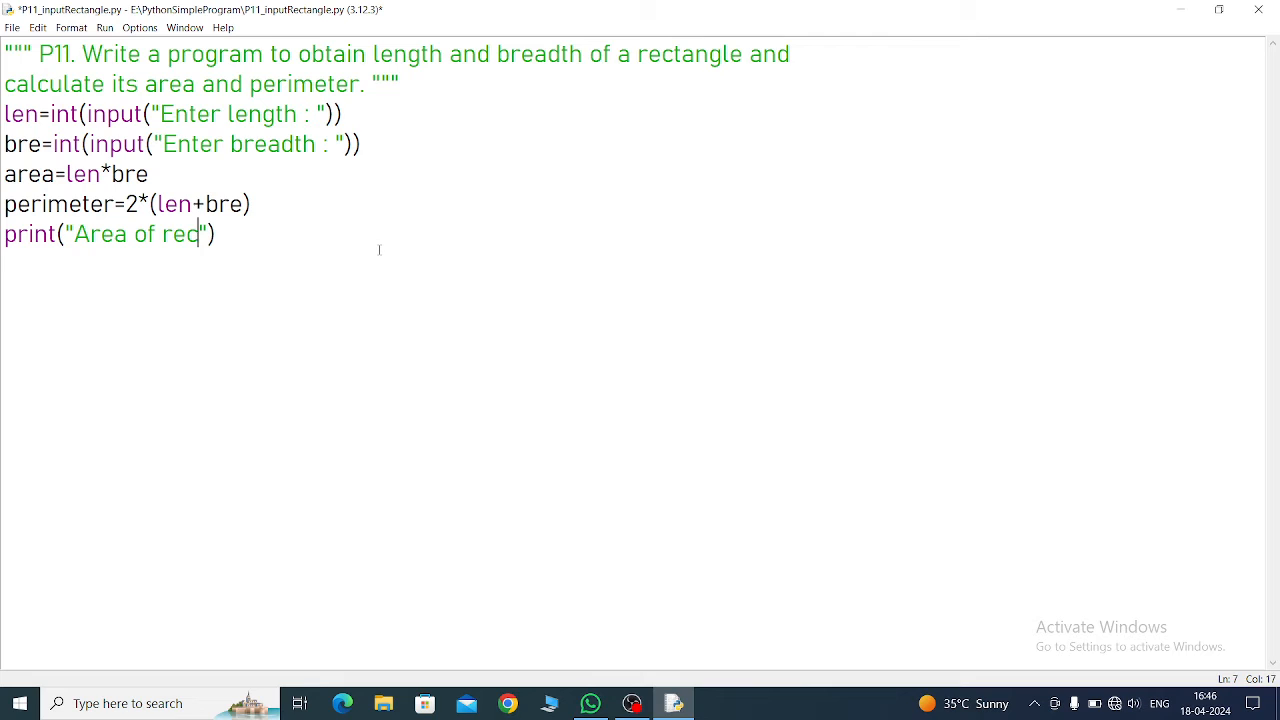
type("tanglr")
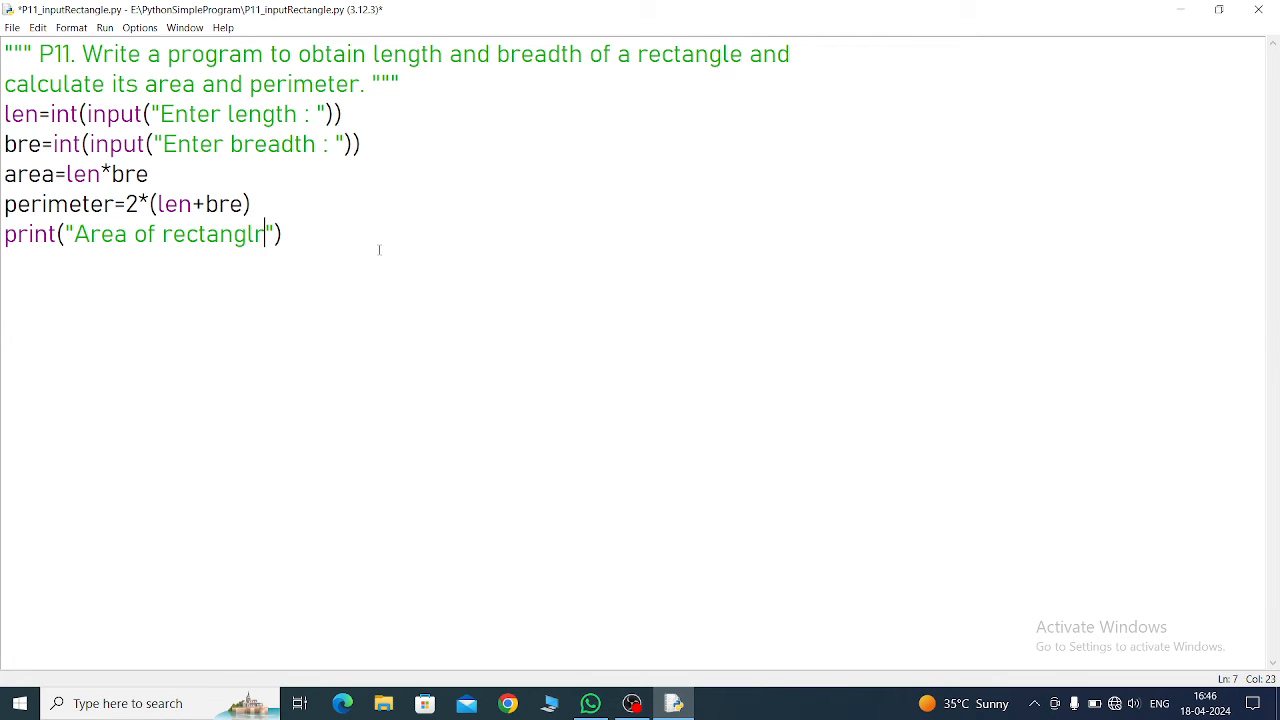
type("e :")
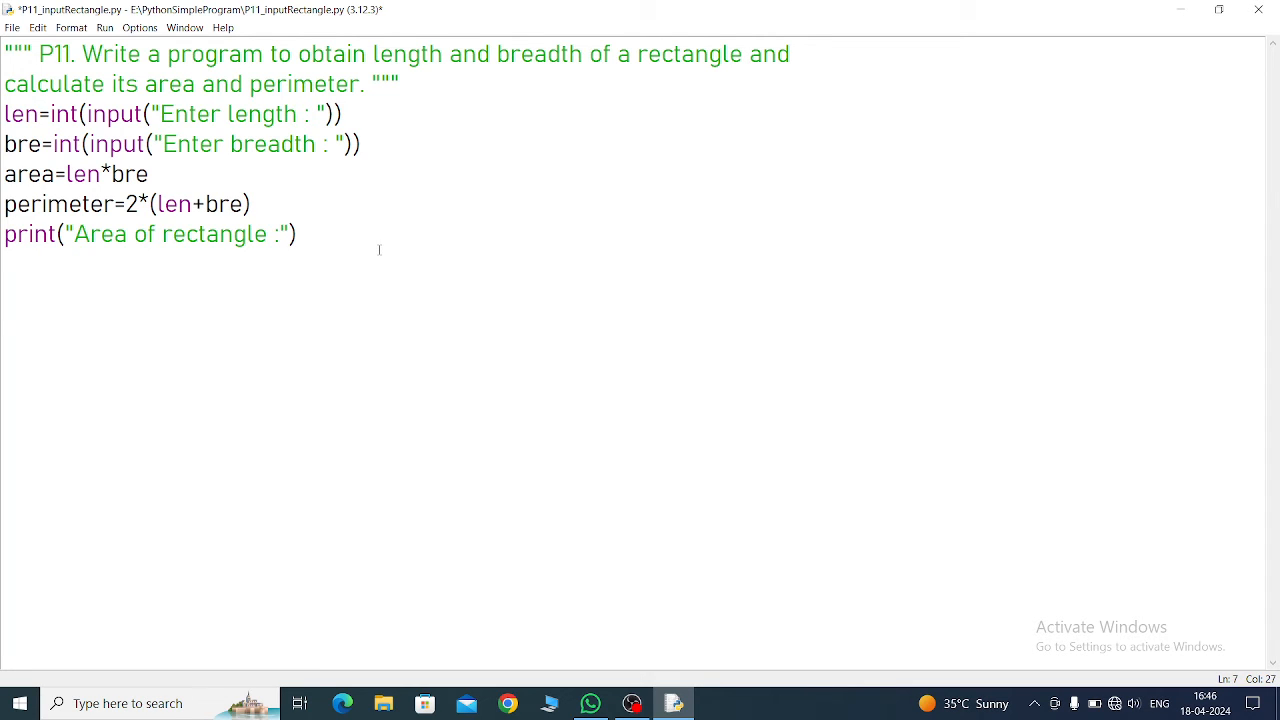
type(",area")
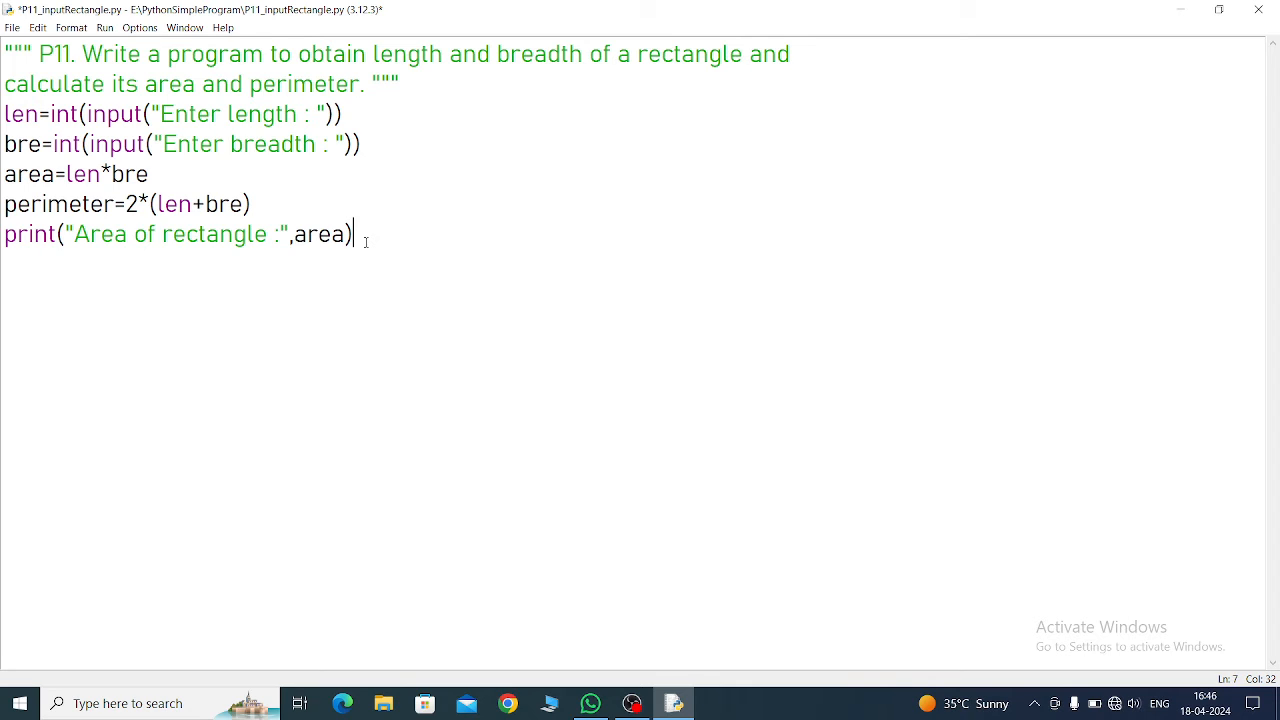
type("p")
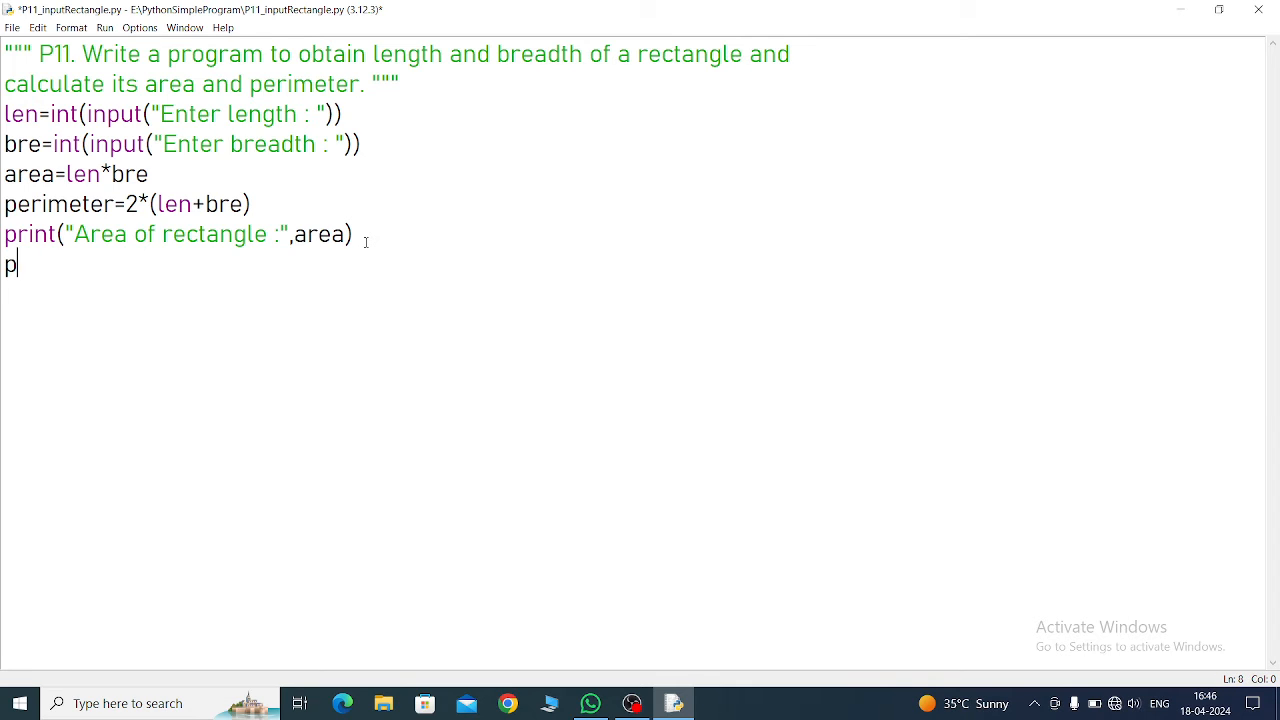
Step: Write print("Perimeter of rectangle :",perimeter) as the final line
type("rint")
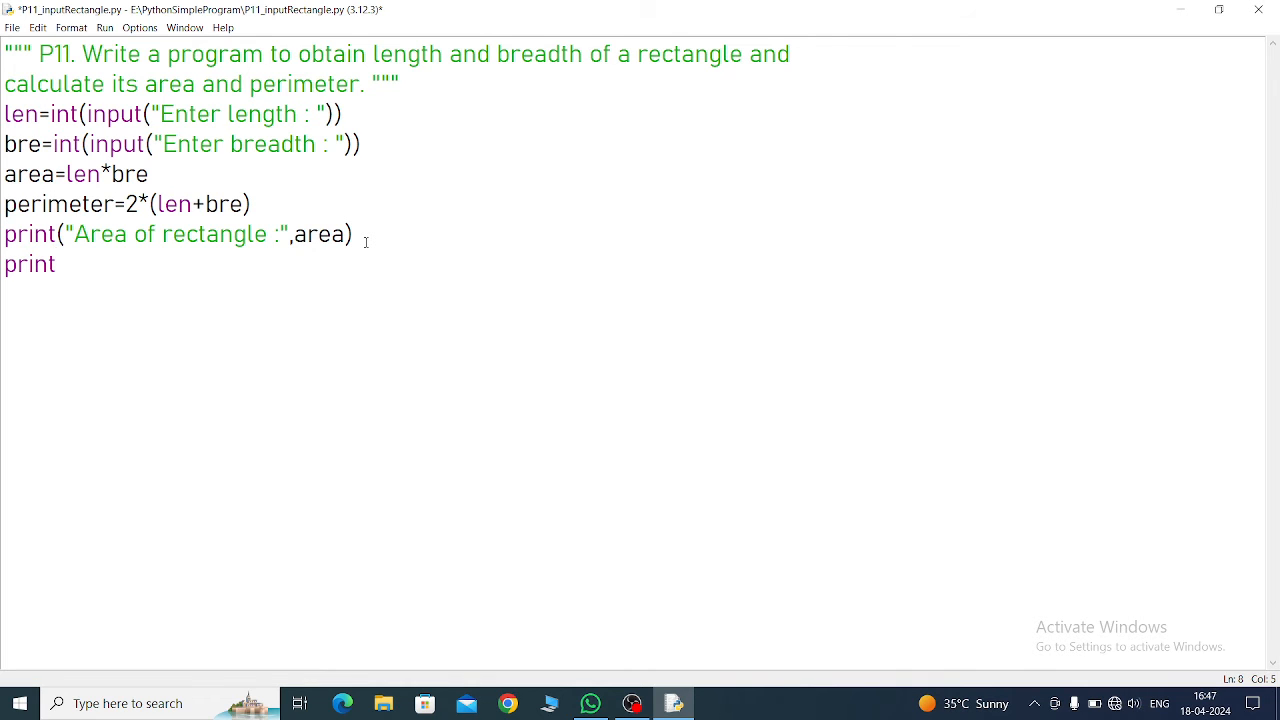
type("()")
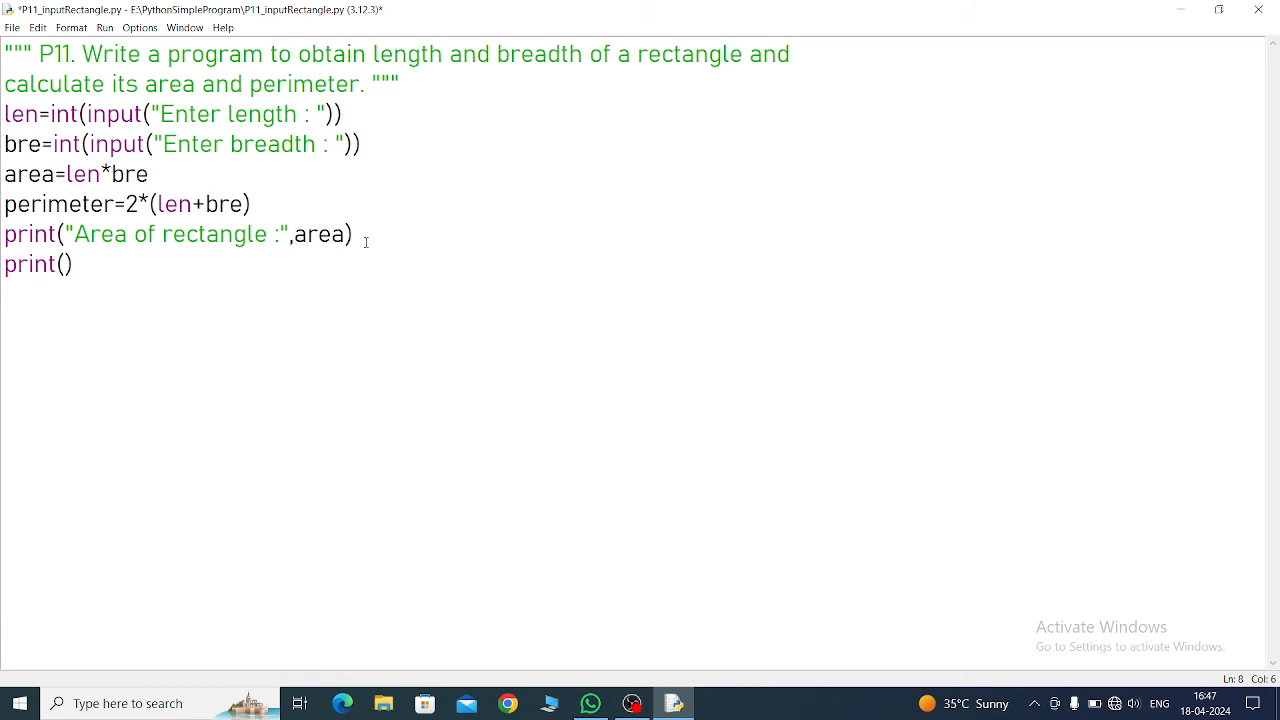
type("\"\"")
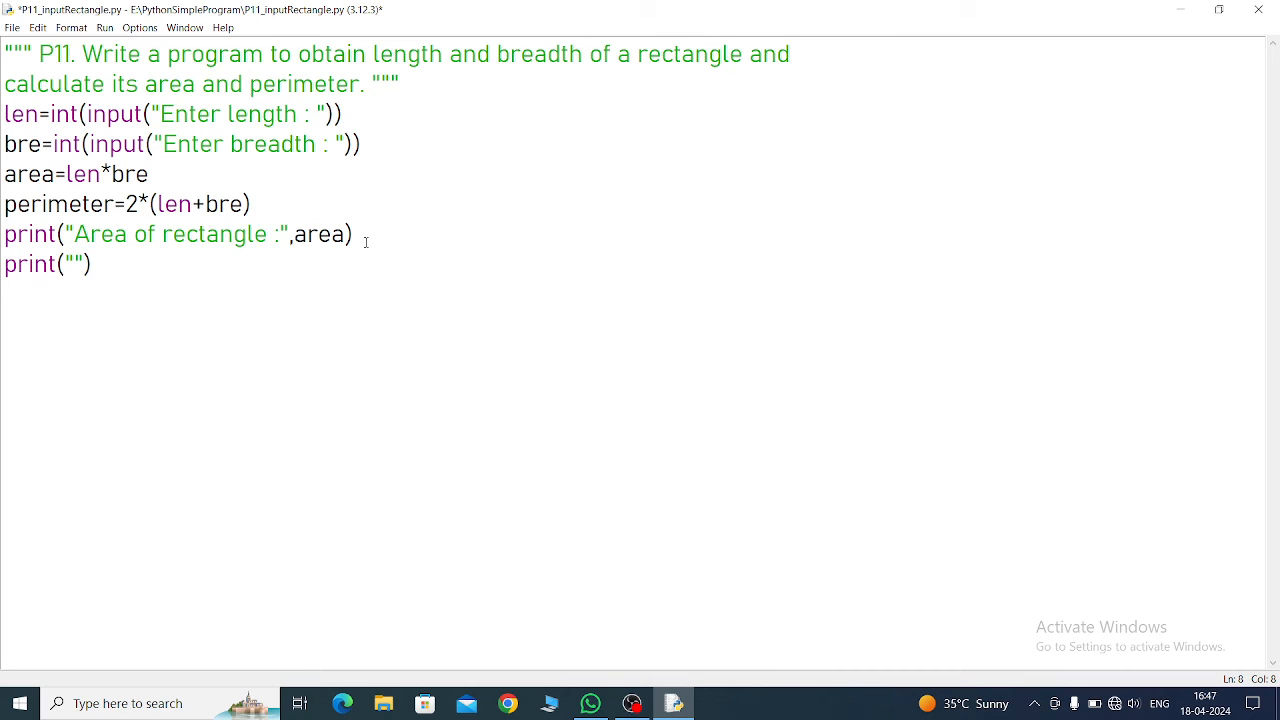
type("Per")
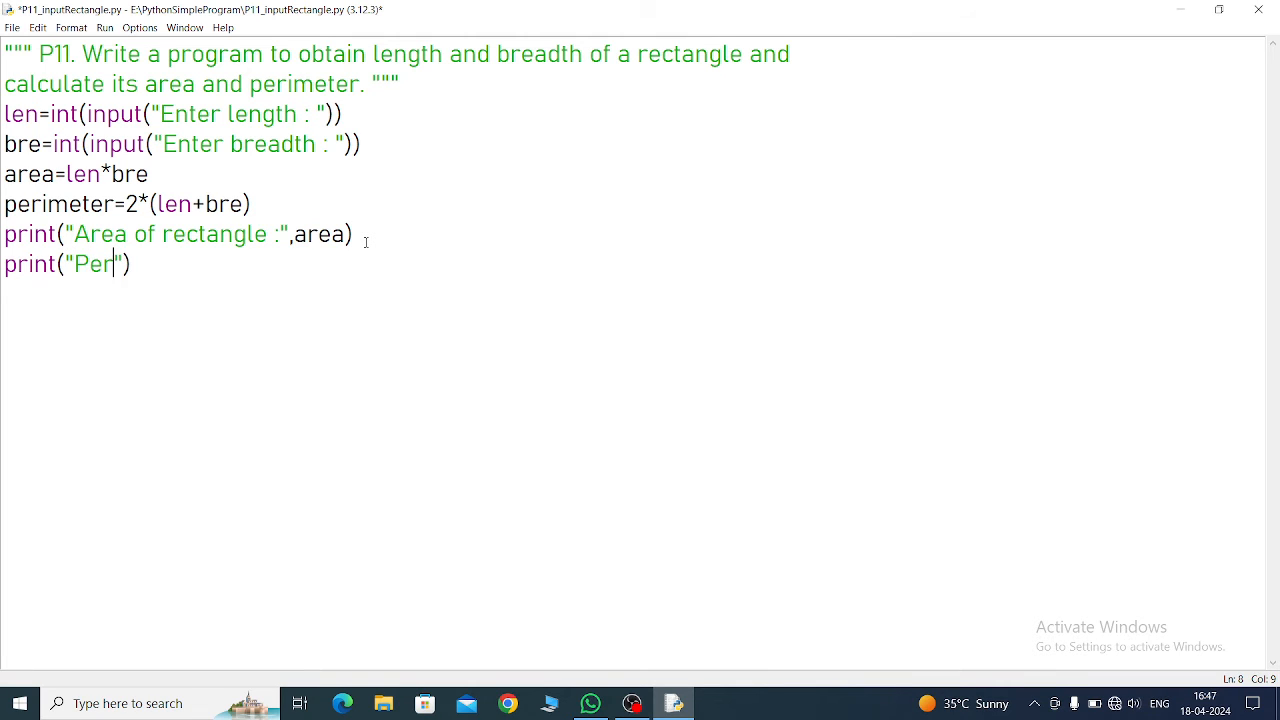
type("imeter")
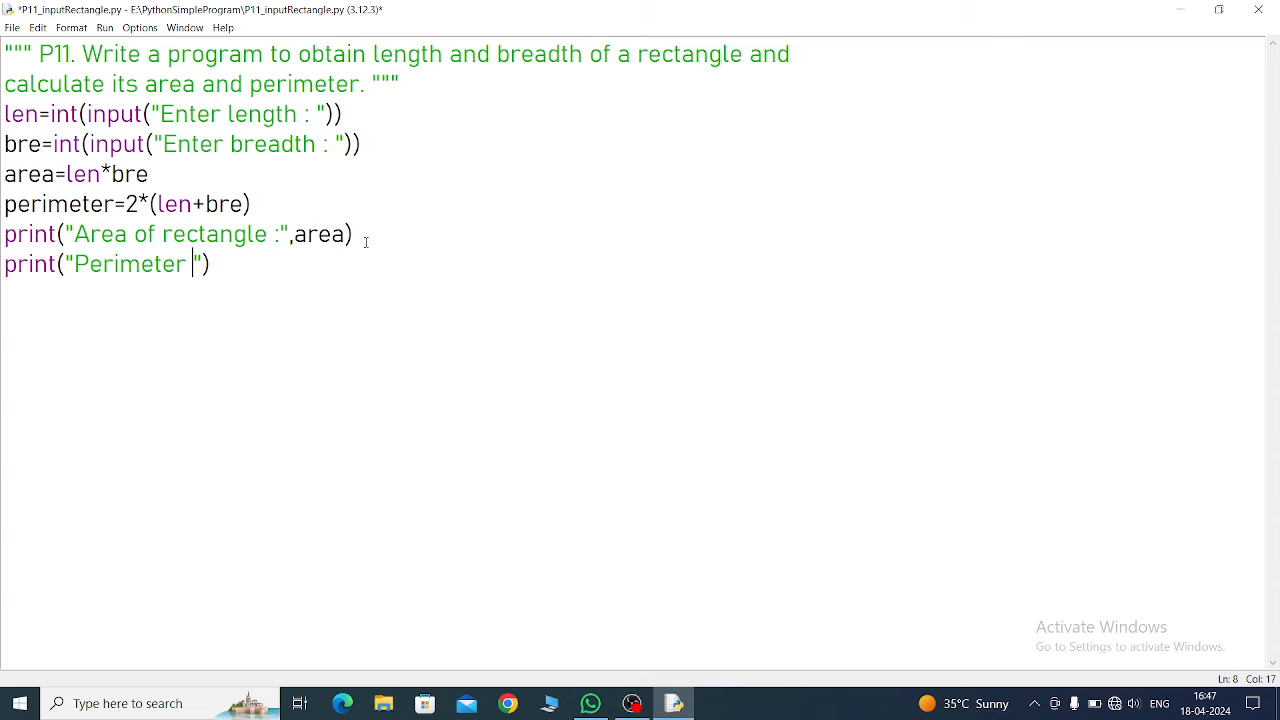
type("of rect")
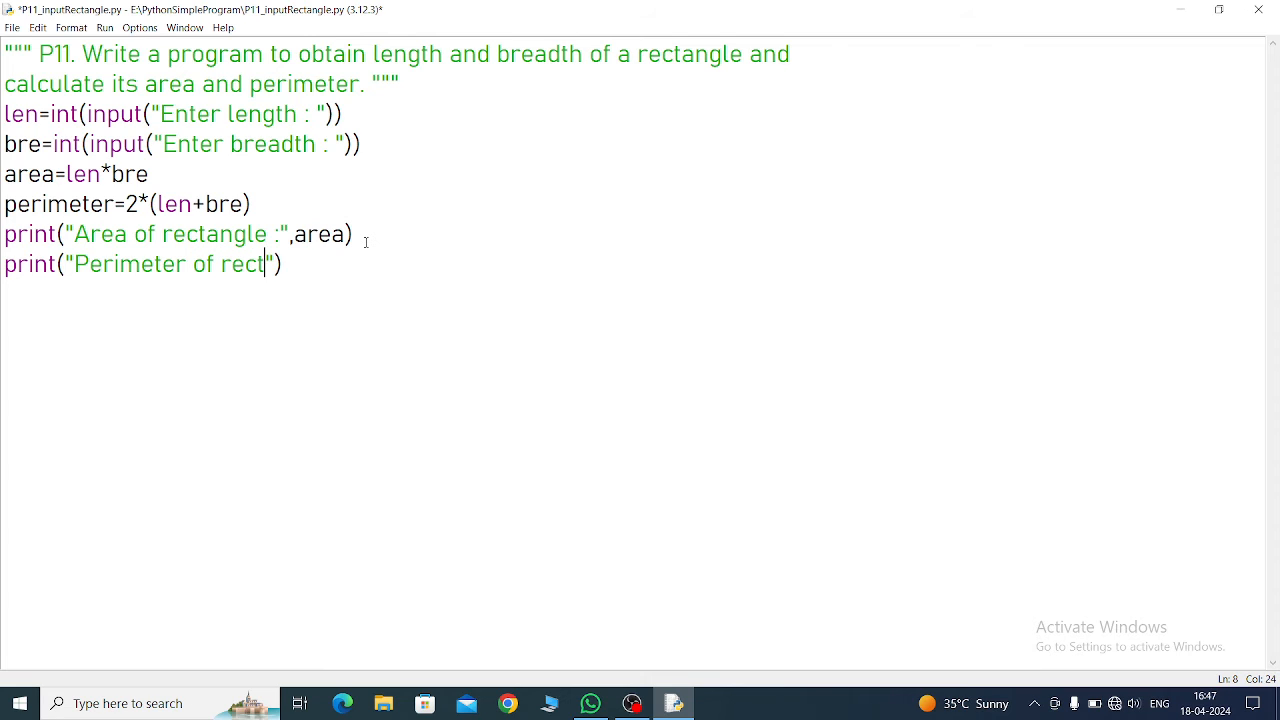
type("angle :")
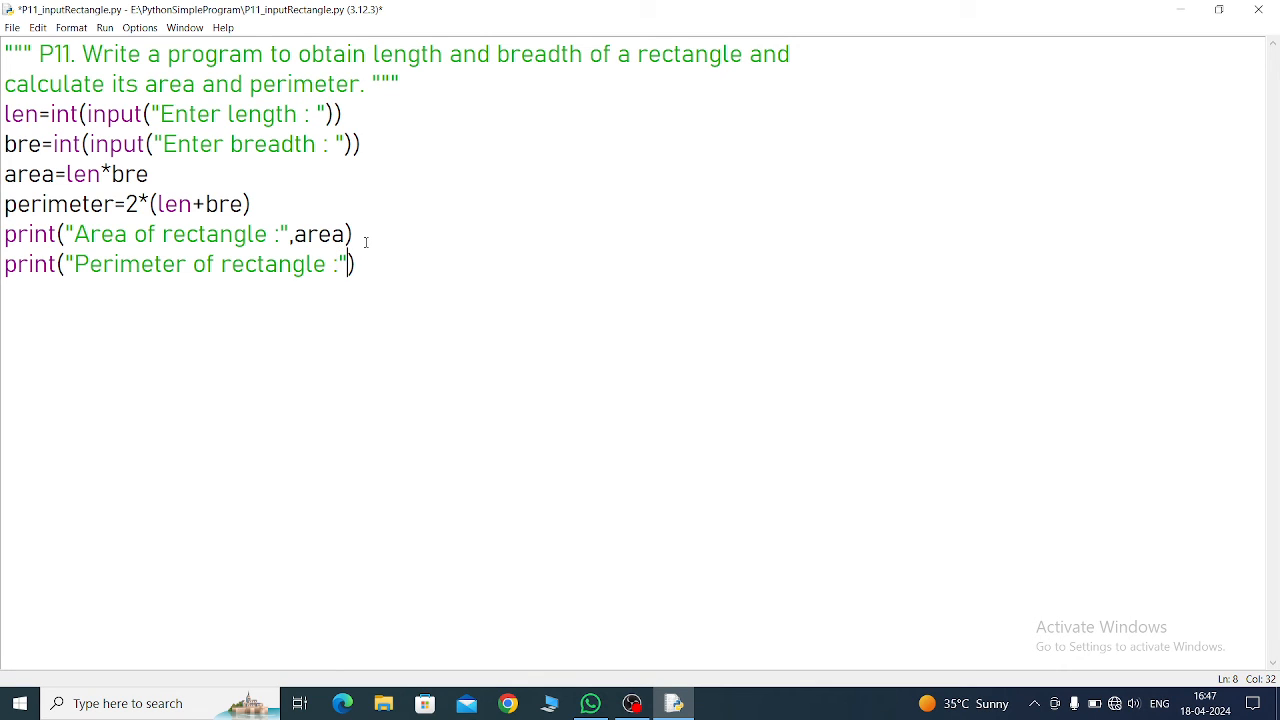
type(",")
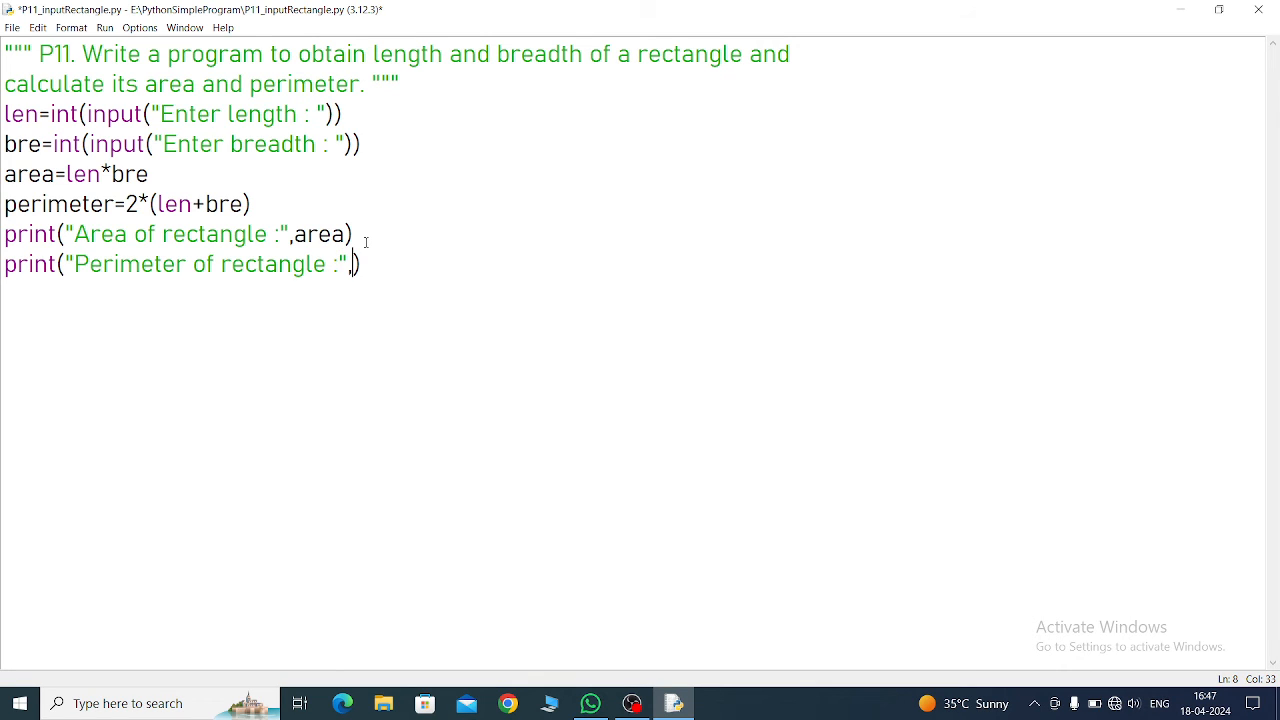
type("perimet")
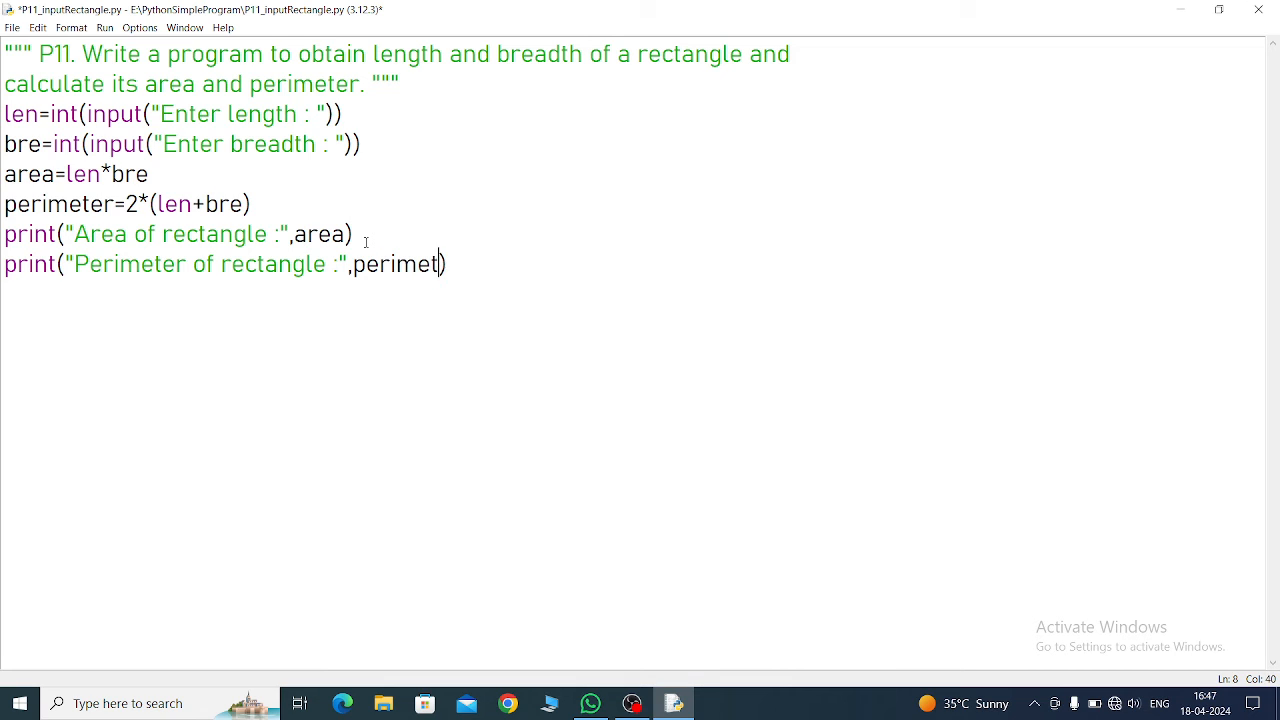
type("er")
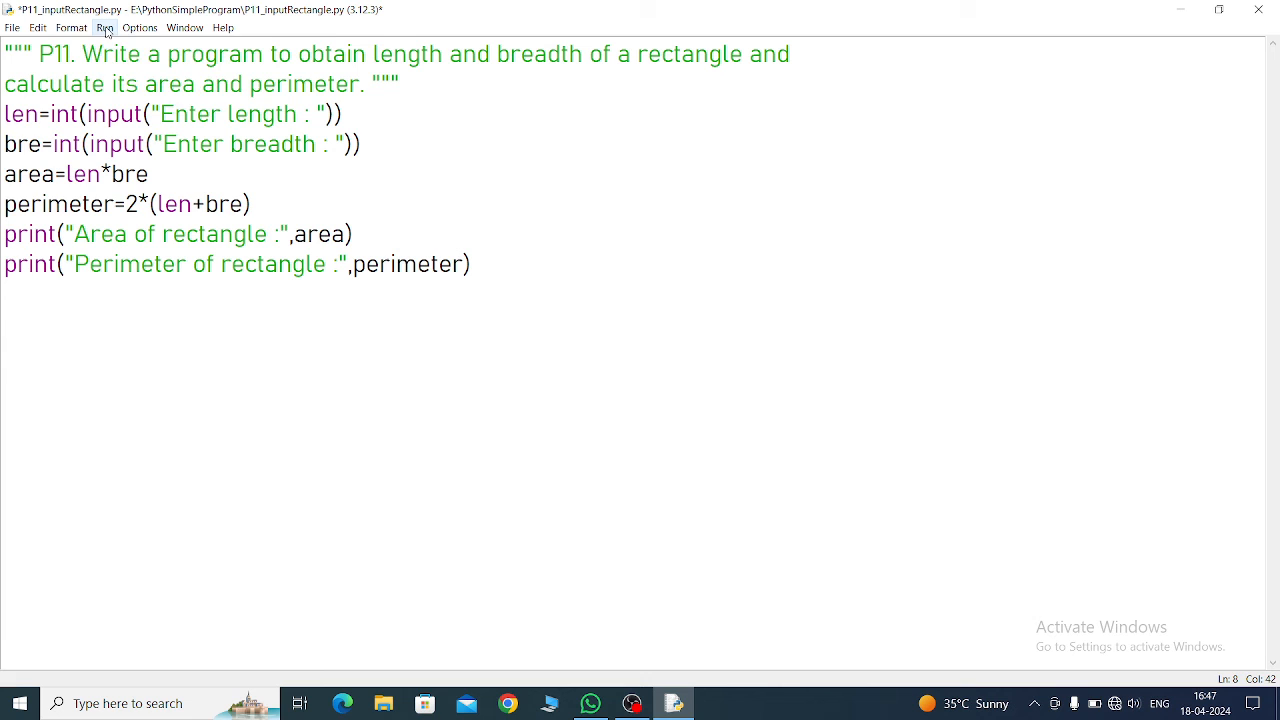
Step: Run the module, saving the script first so it starts in the shell asking for length
left_click(104, 28)
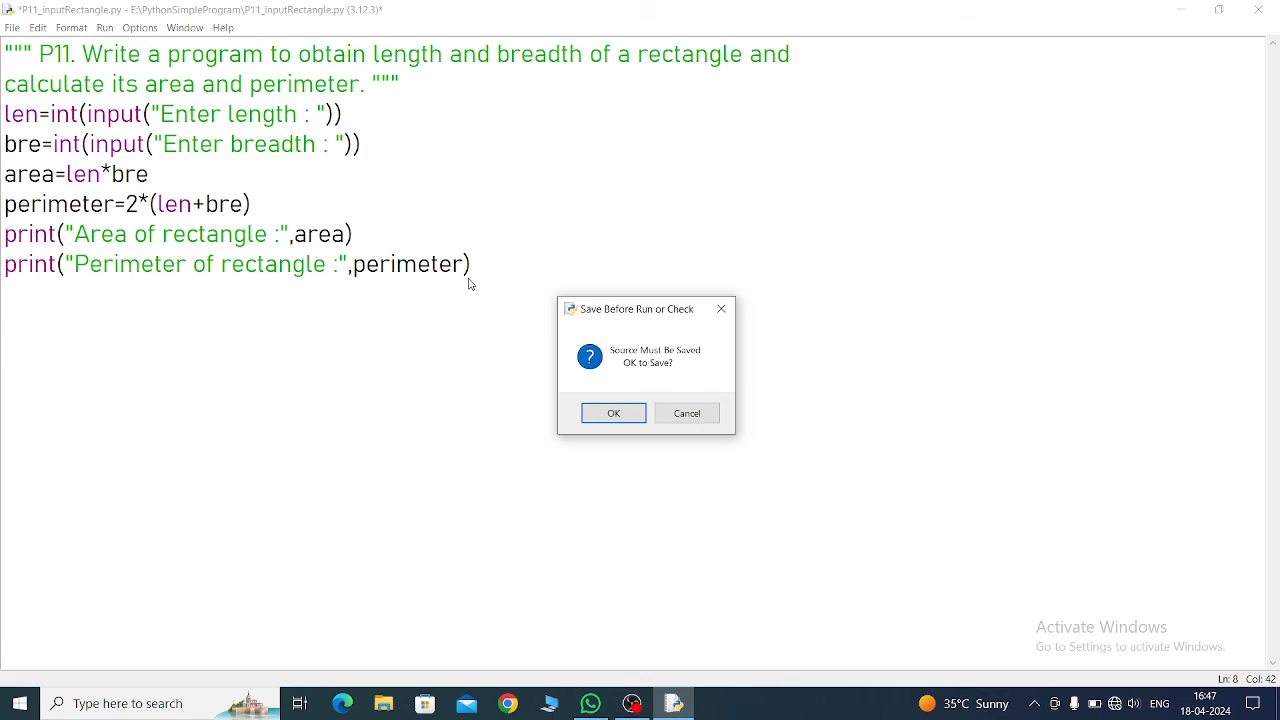
left_click(612, 412)
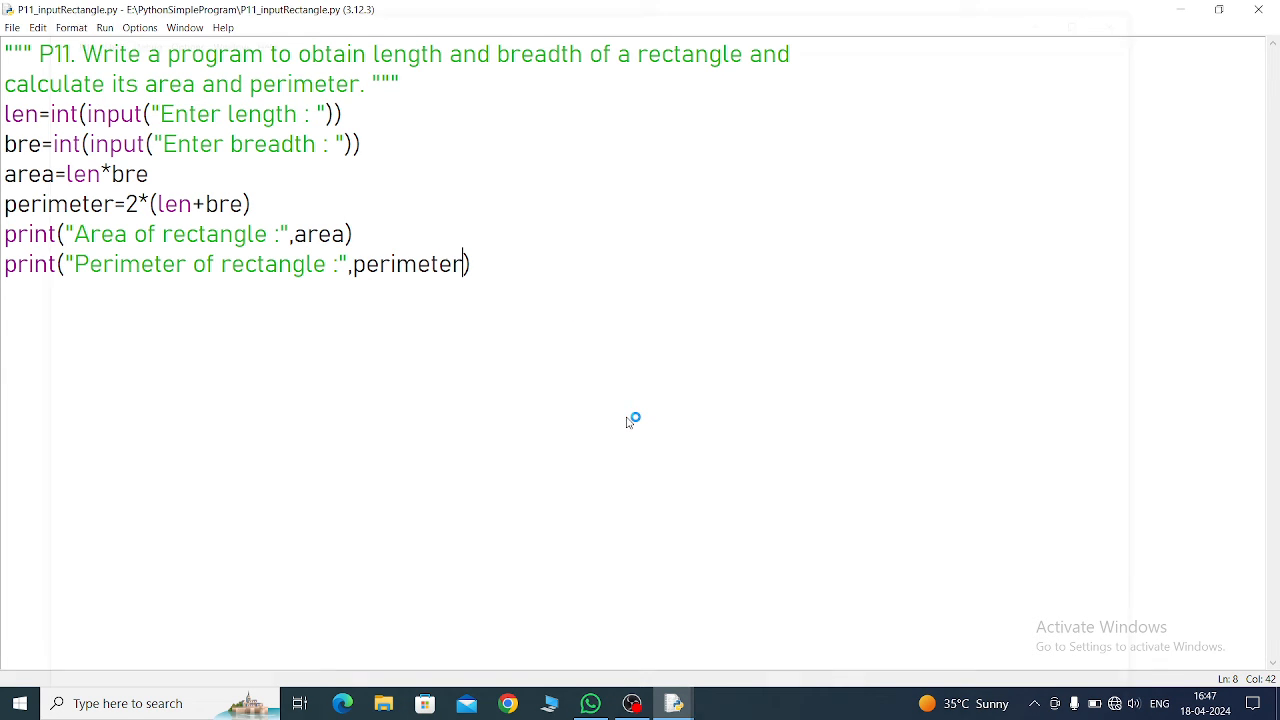
key("F5")
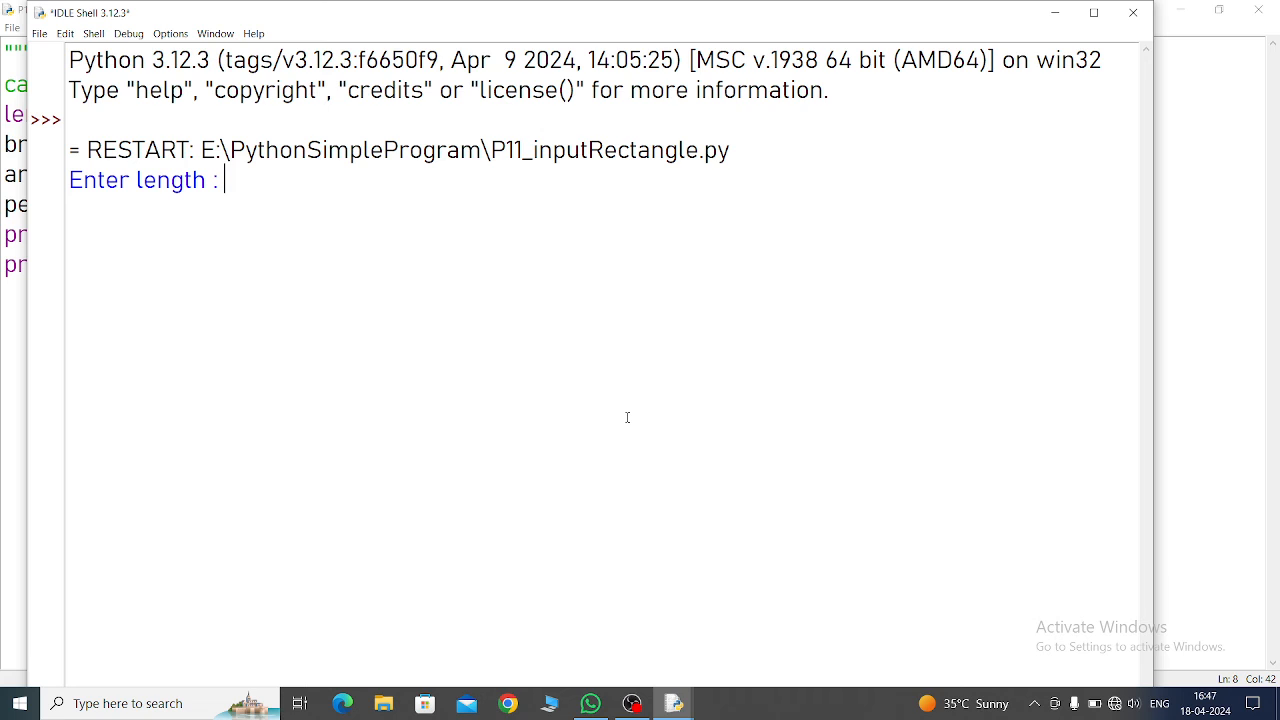
Step: Enter length 32 and breadth 45 at the shell prompts
type("32")
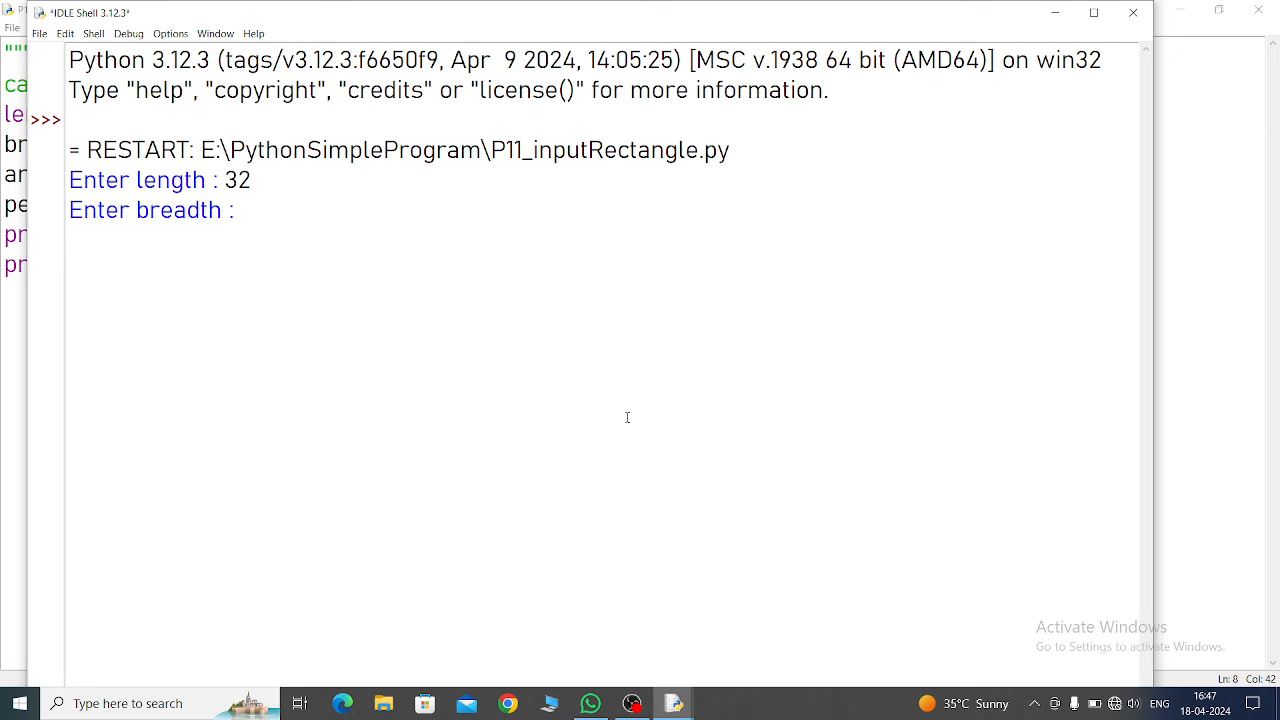
type("45")
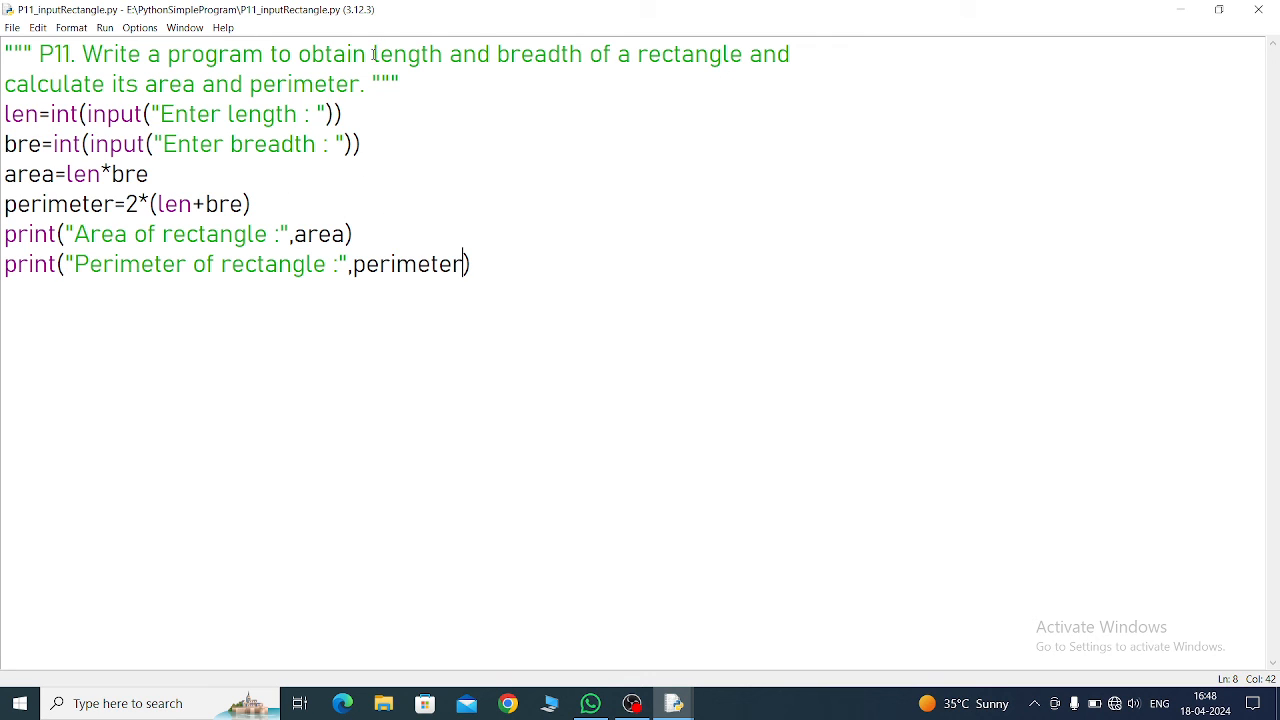
left_click_drag(372, 54, 584, 54)
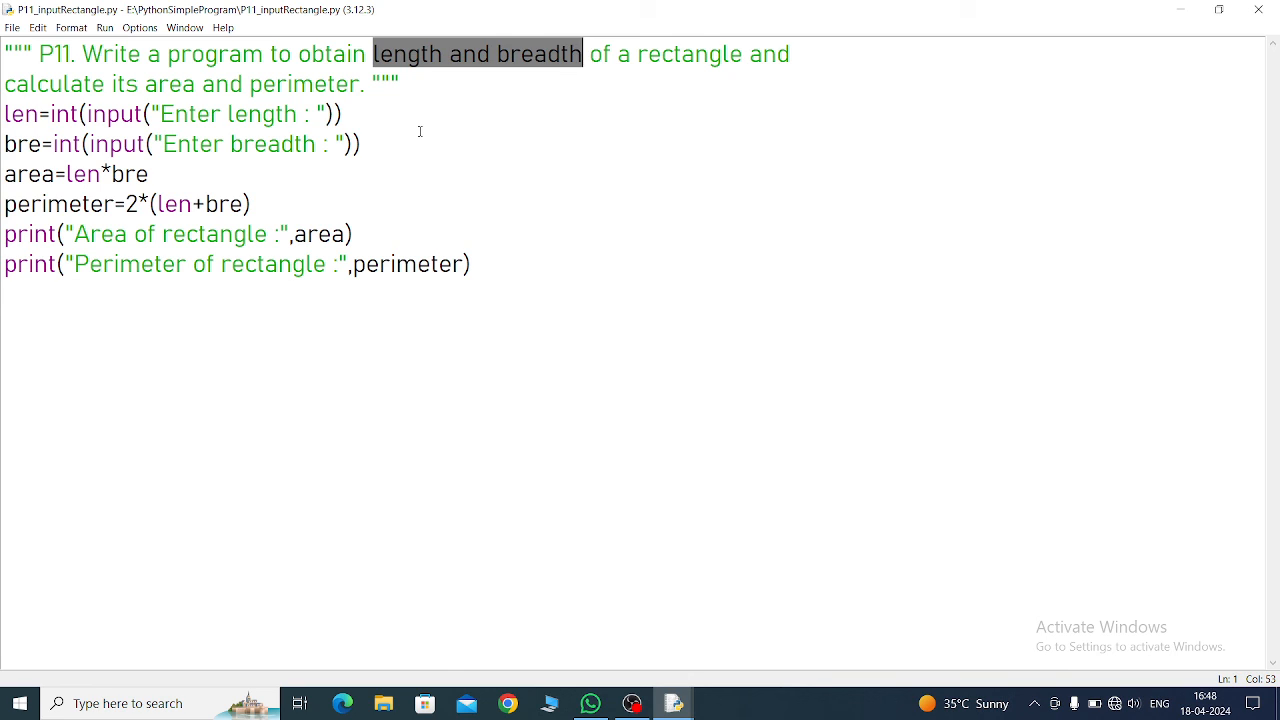
left_click(364, 144)
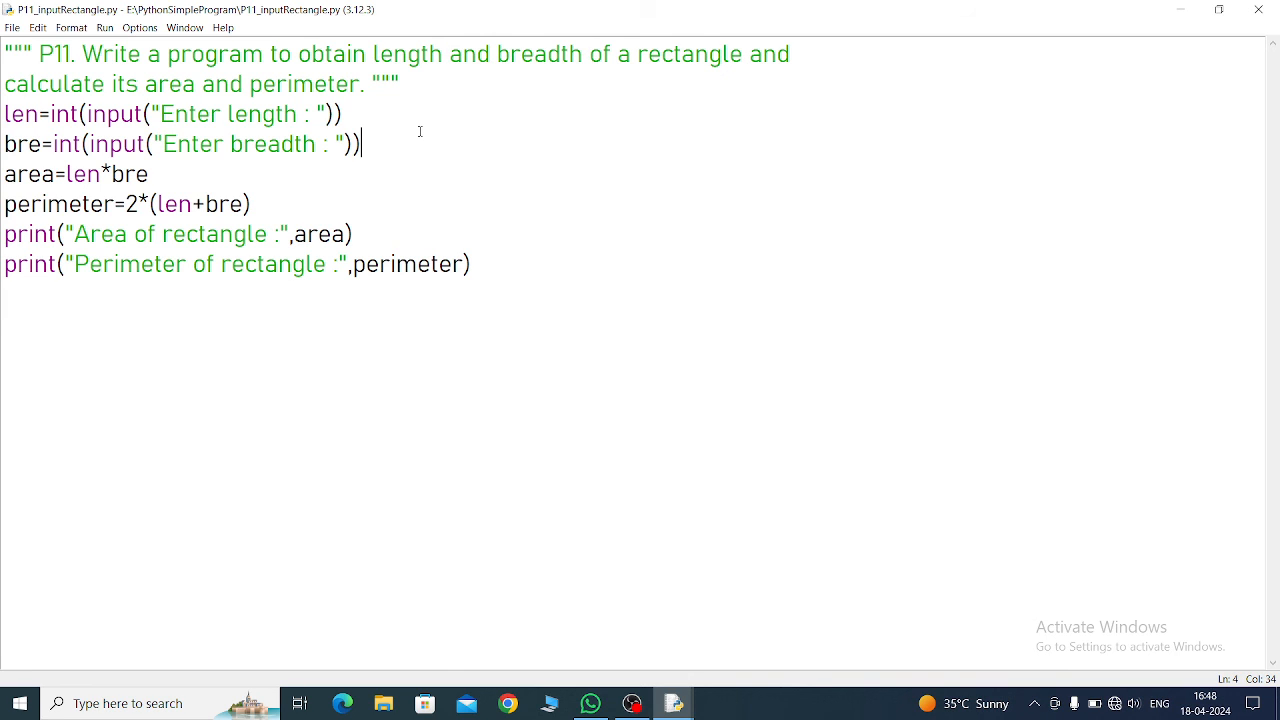